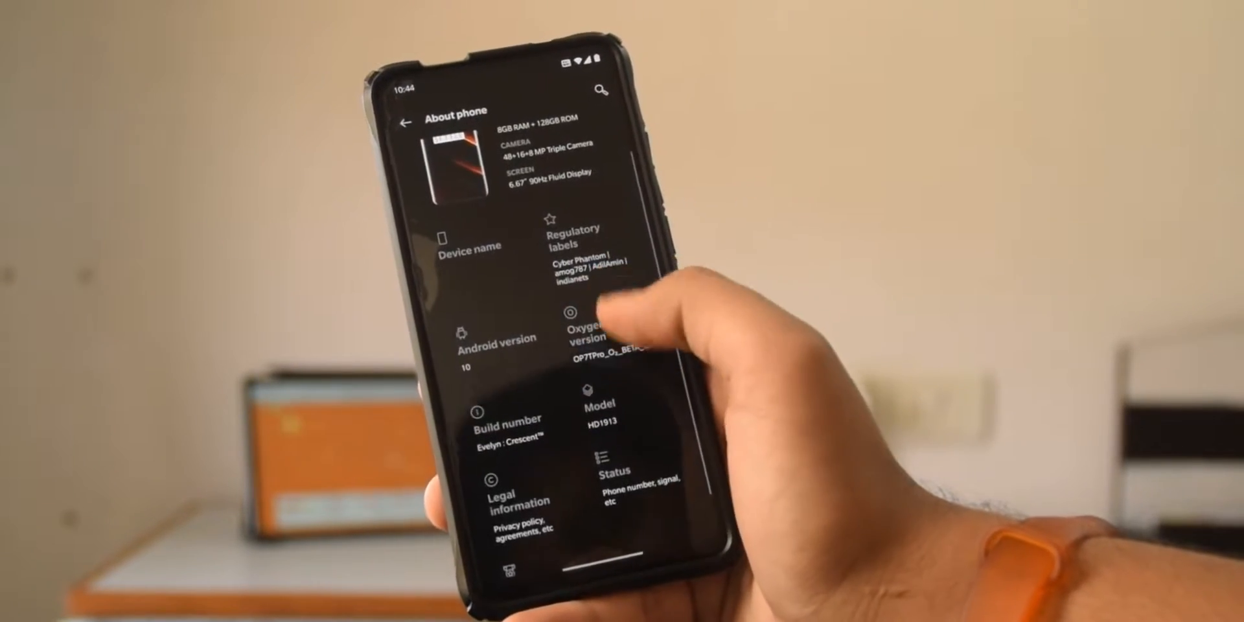
- Scroll through the About phone details, then return home and pull down Quick Settings
scroll(down, 3)
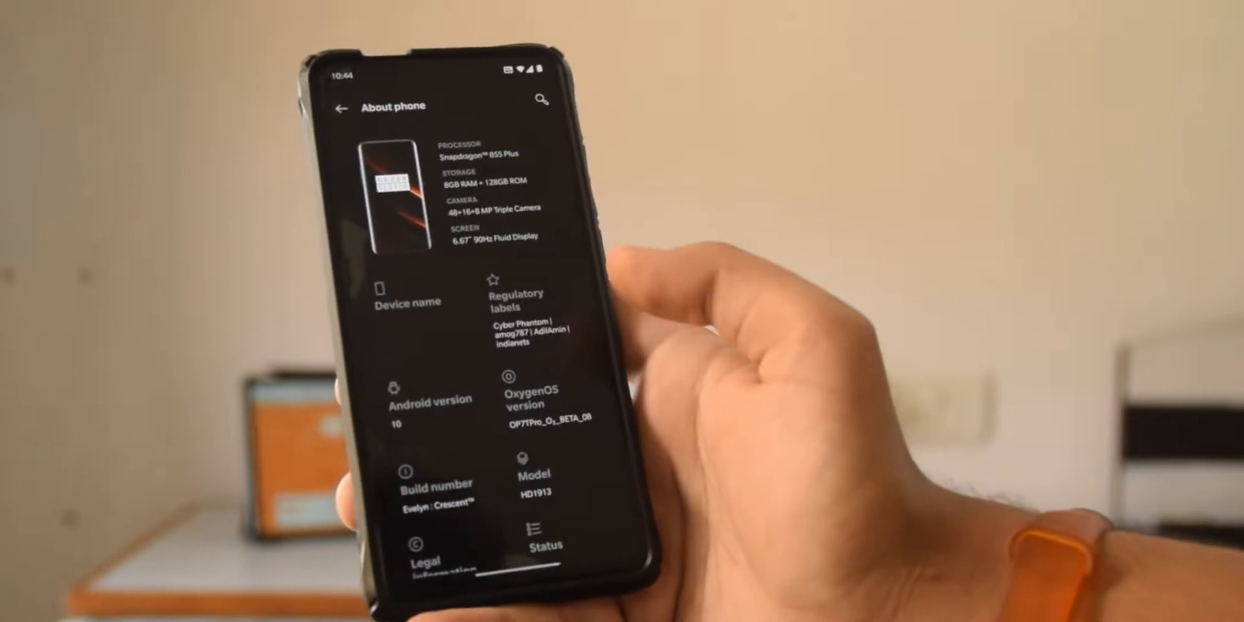
click(427, 408)
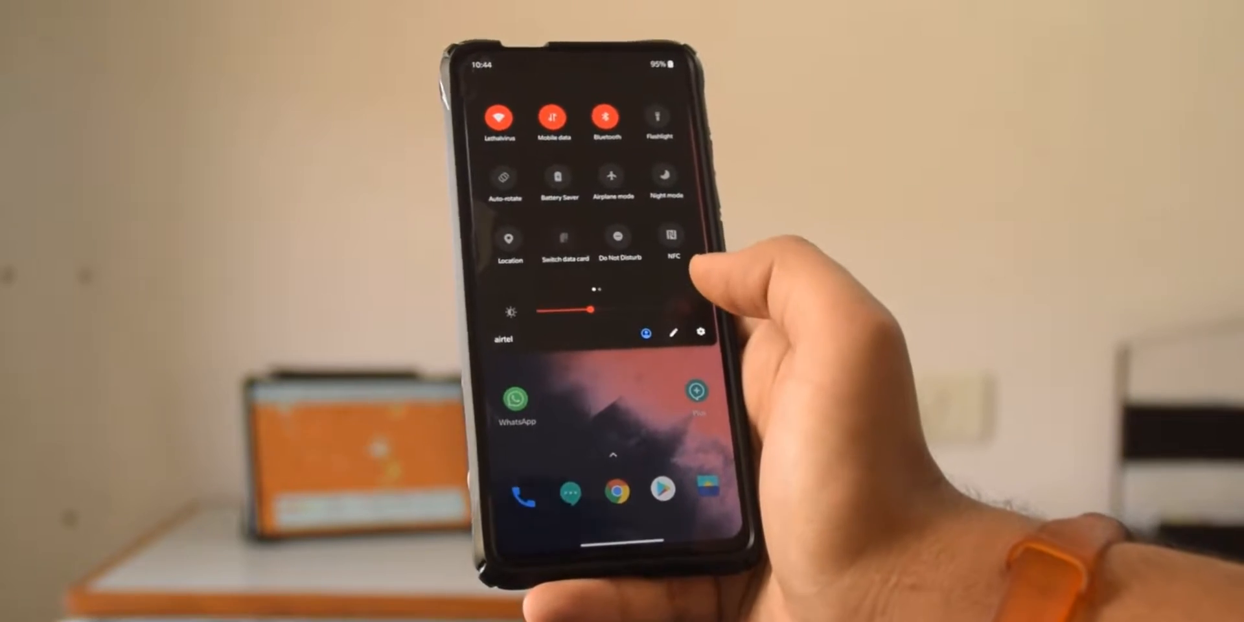
- Go from the settings gear down the Settings list into the Customization page
click(702, 333)
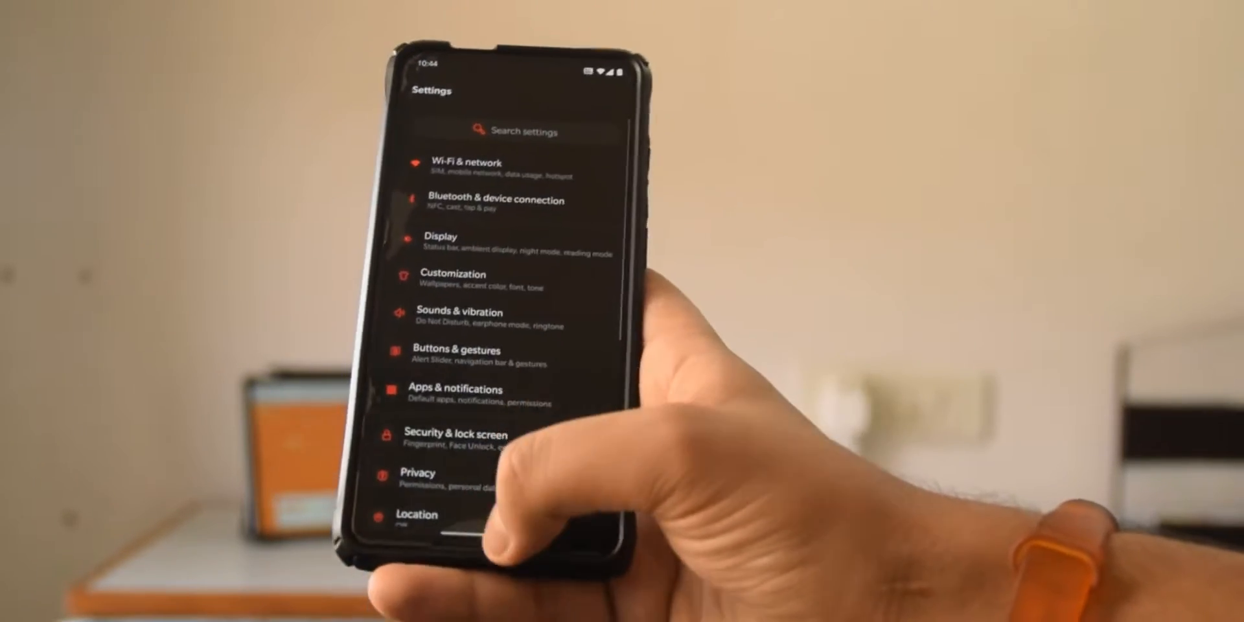
scroll(down, 3)
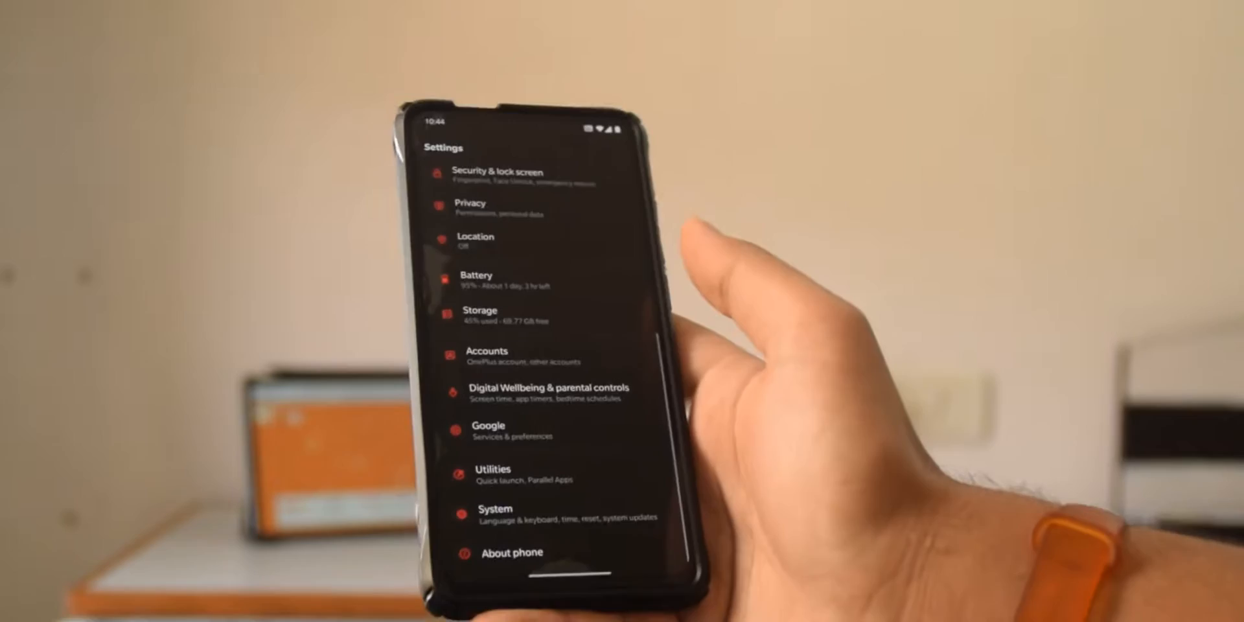
scroll(down, 3)
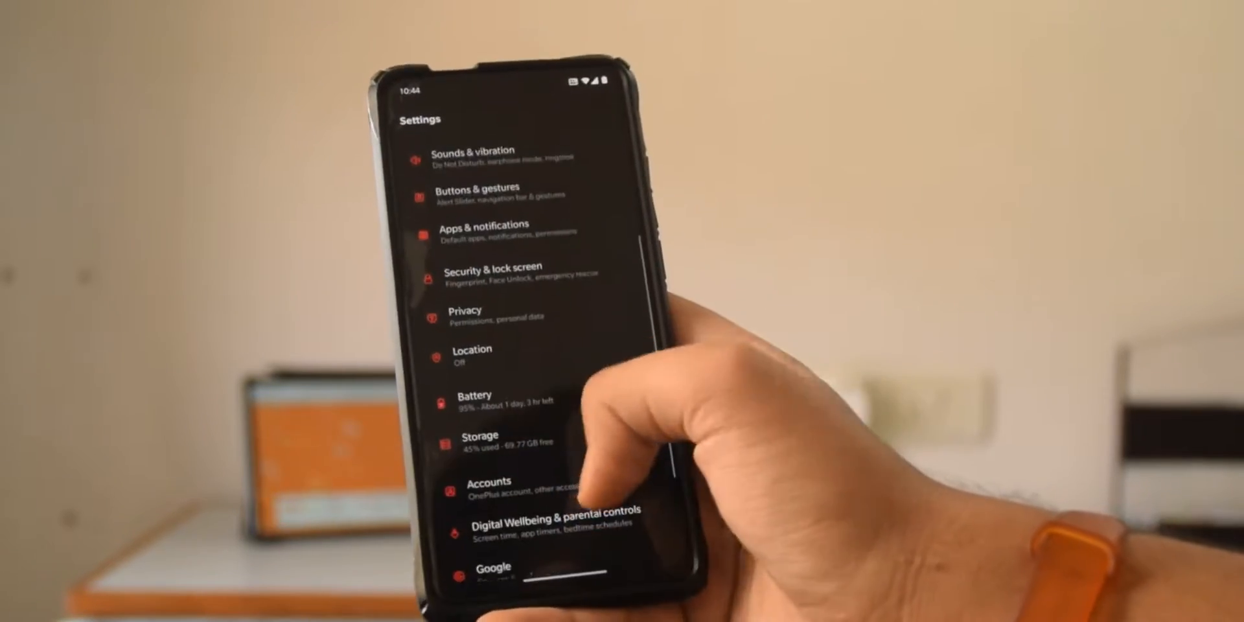
scroll(down, 3)
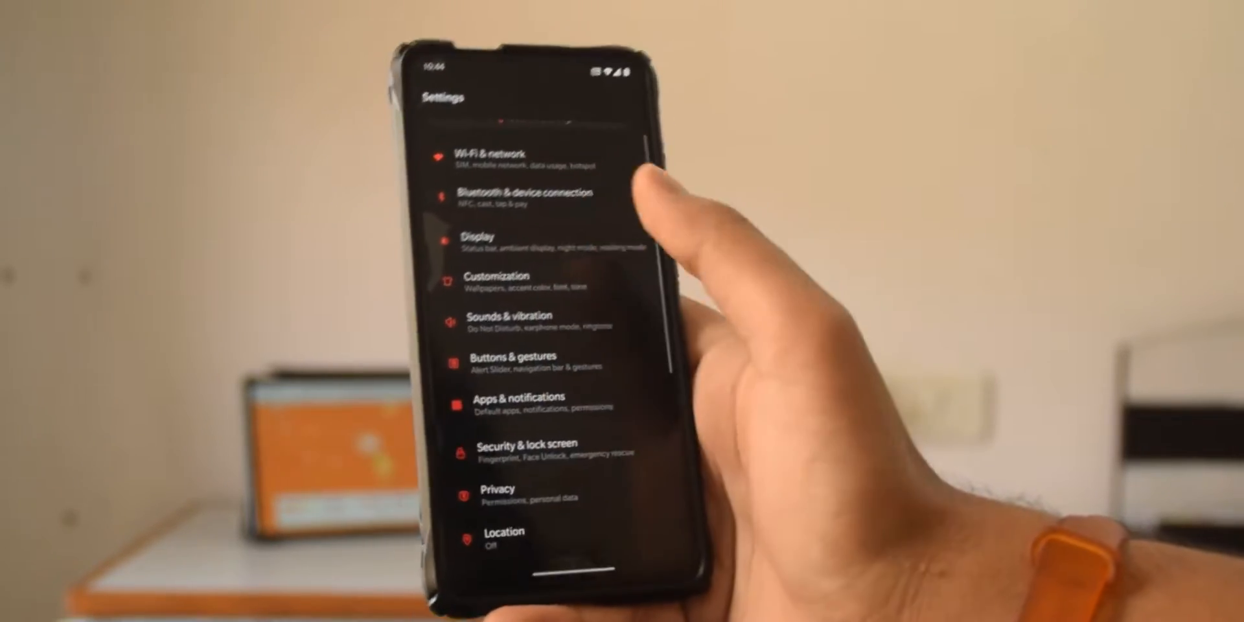
click(504, 276)
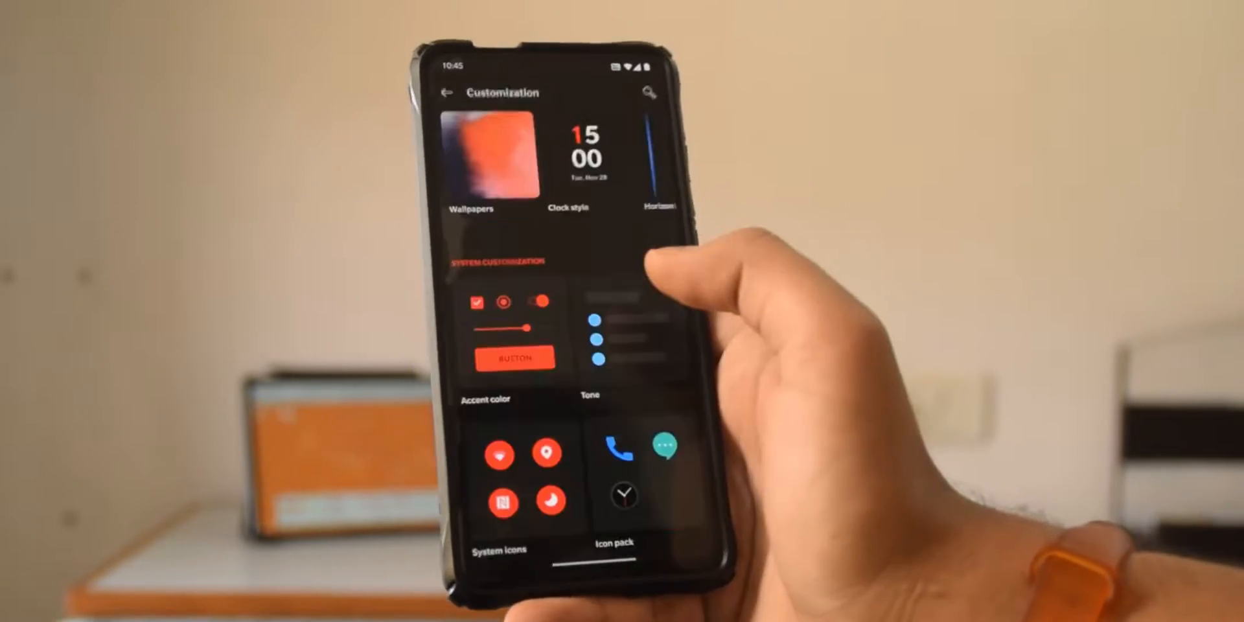
- Browse the Tone choices and the System icons shape options in Customization
click(598, 358)
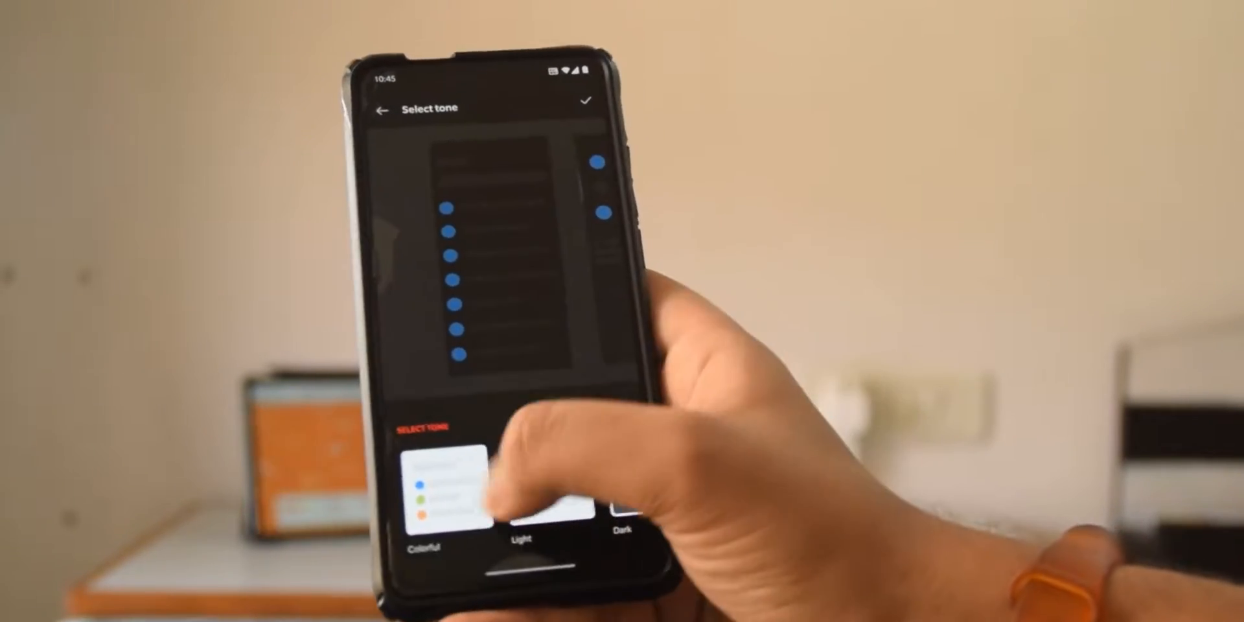
click(384, 109)
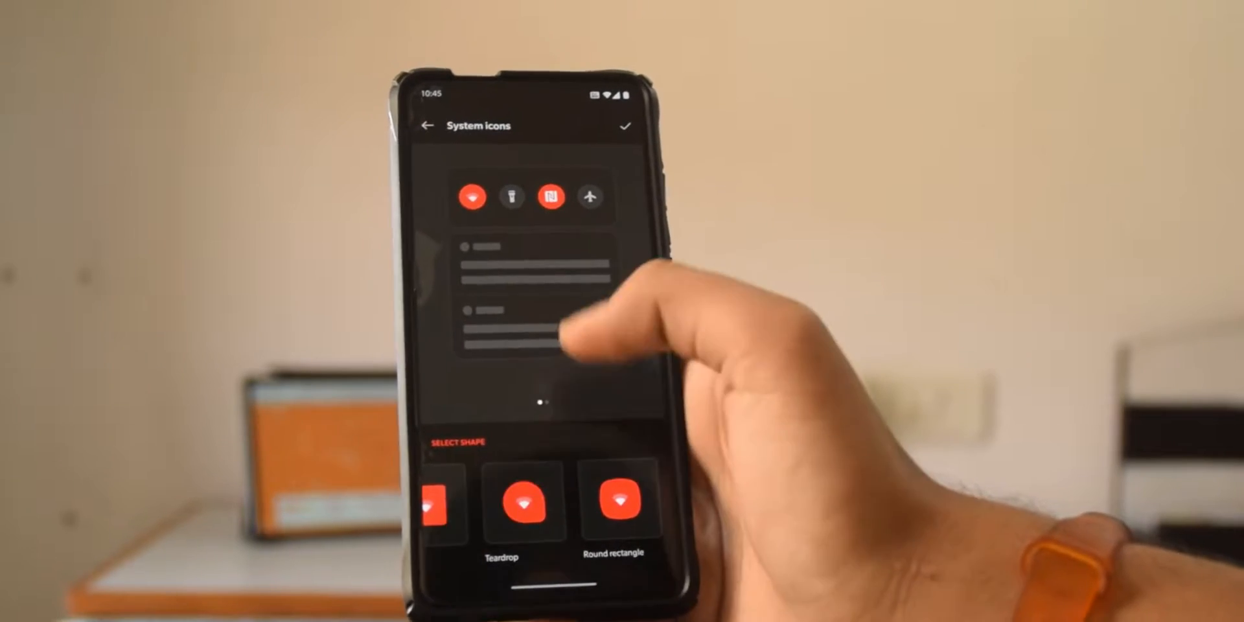
click(426, 126)
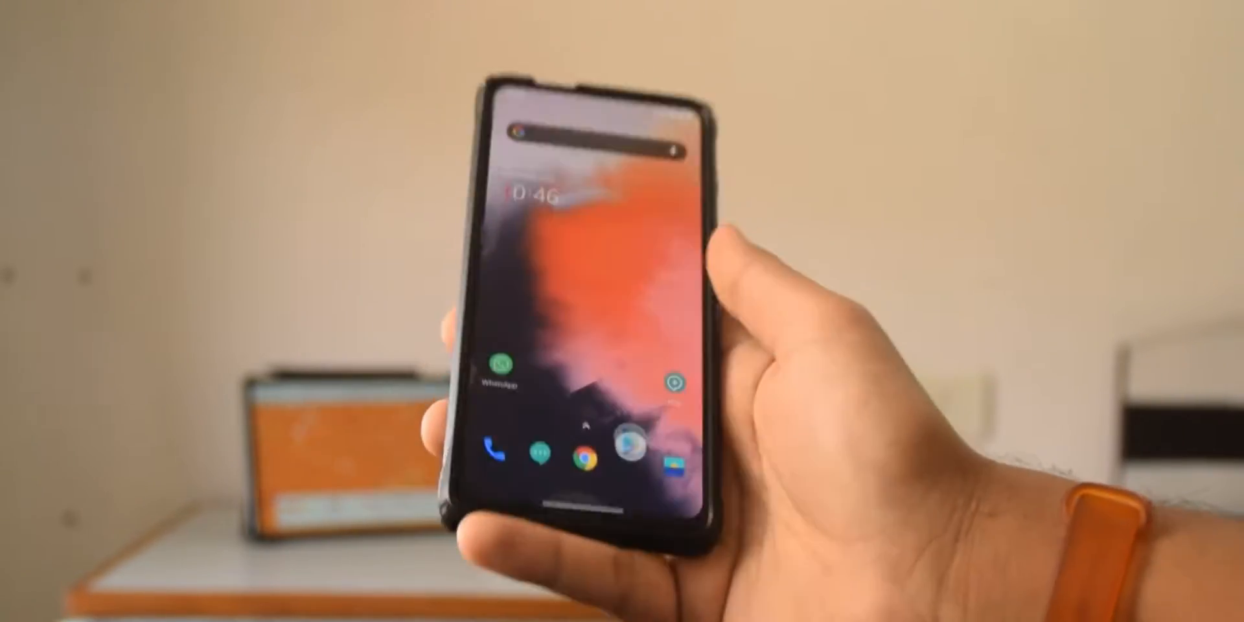
- Scroll the Settings list down to the security, privacy, battery and storage entries
scroll(down, 3)
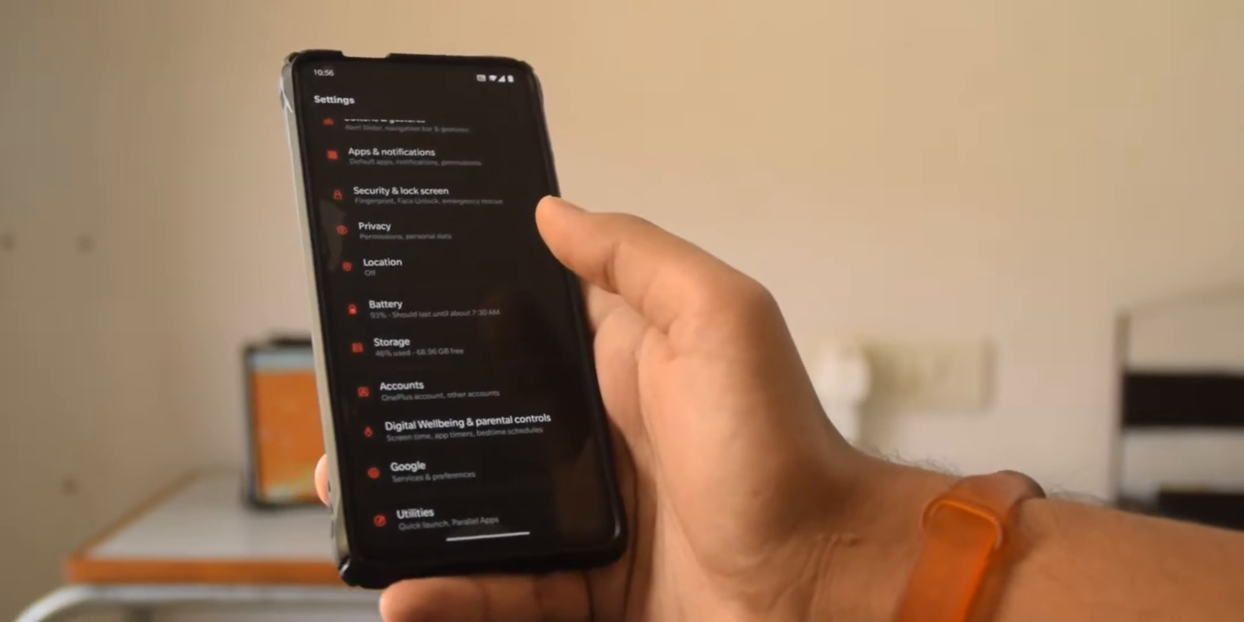
scroll(down, 3)
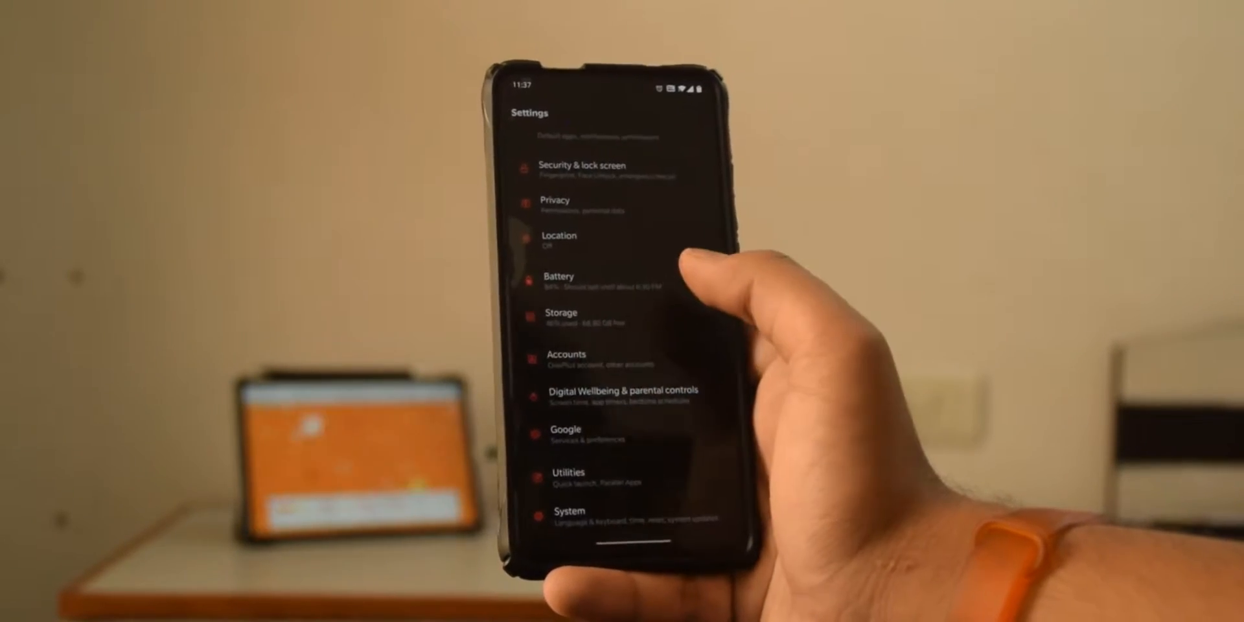
scroll(down, 3)
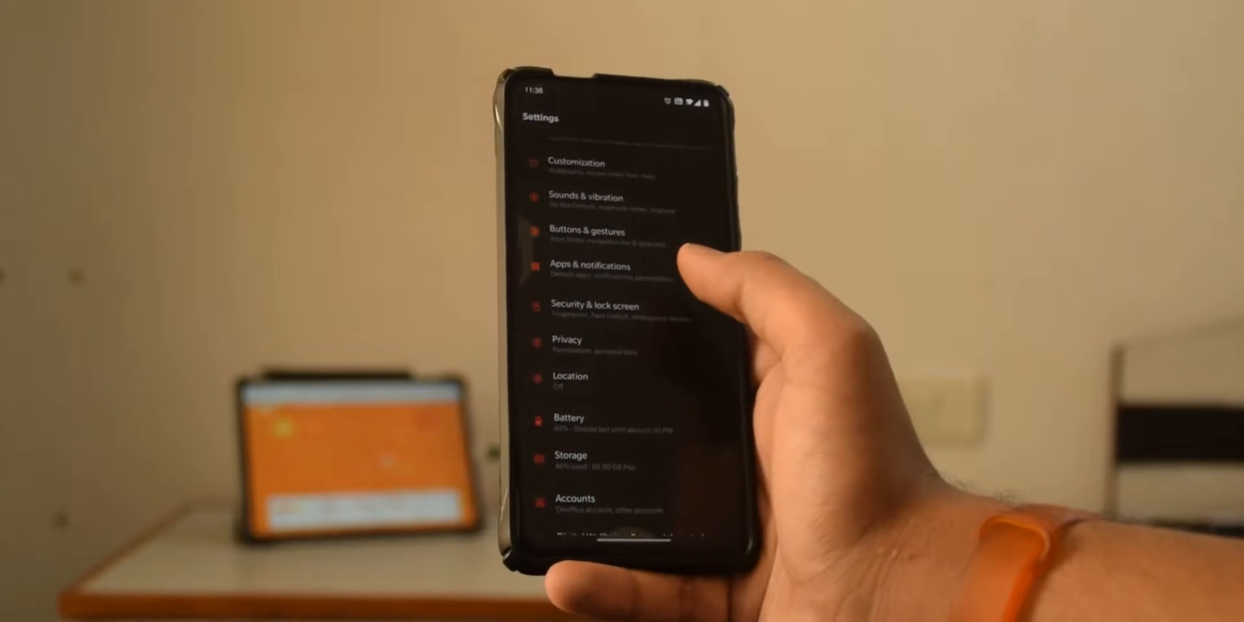
click(593, 304)
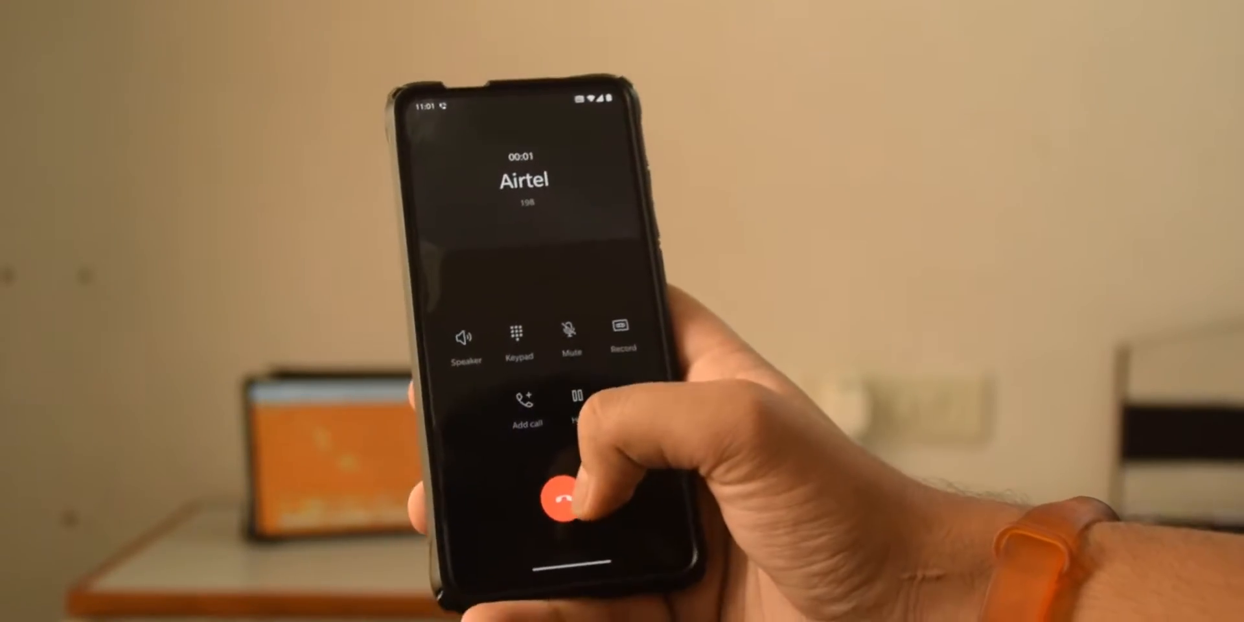
- End the Airtel call with the red button, returning to the home screen
click(571, 497)
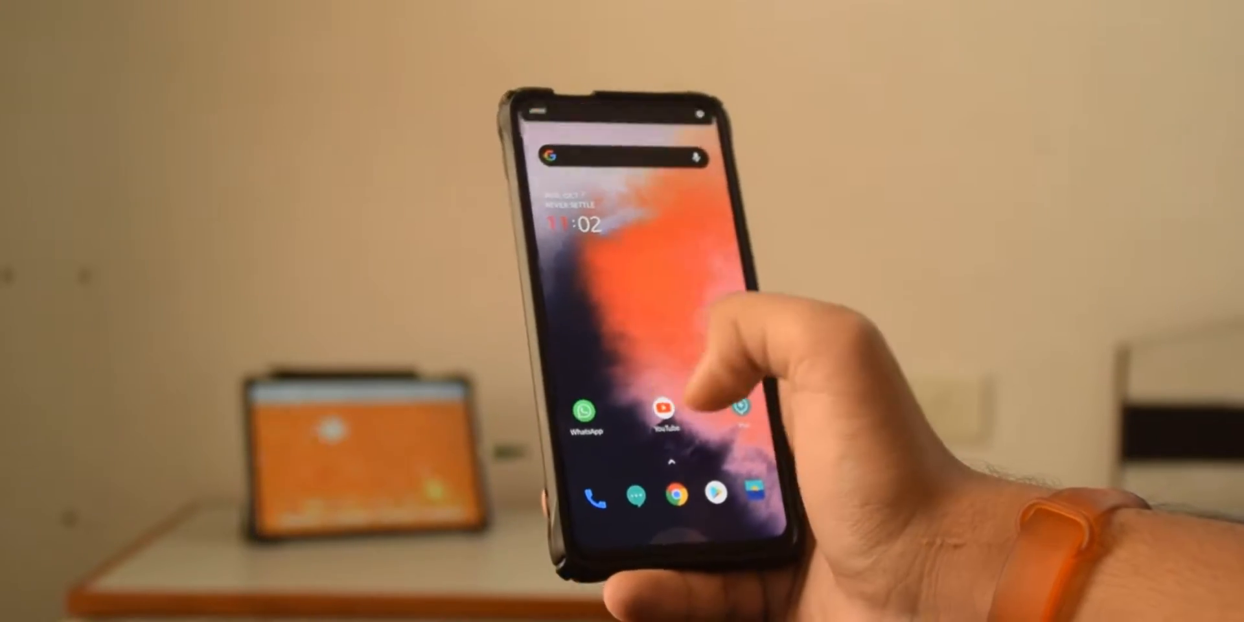
- Swipe into Settings and bring up the Sounds & vibration page with its volume sliders
drag(620, 120, 619, 317)
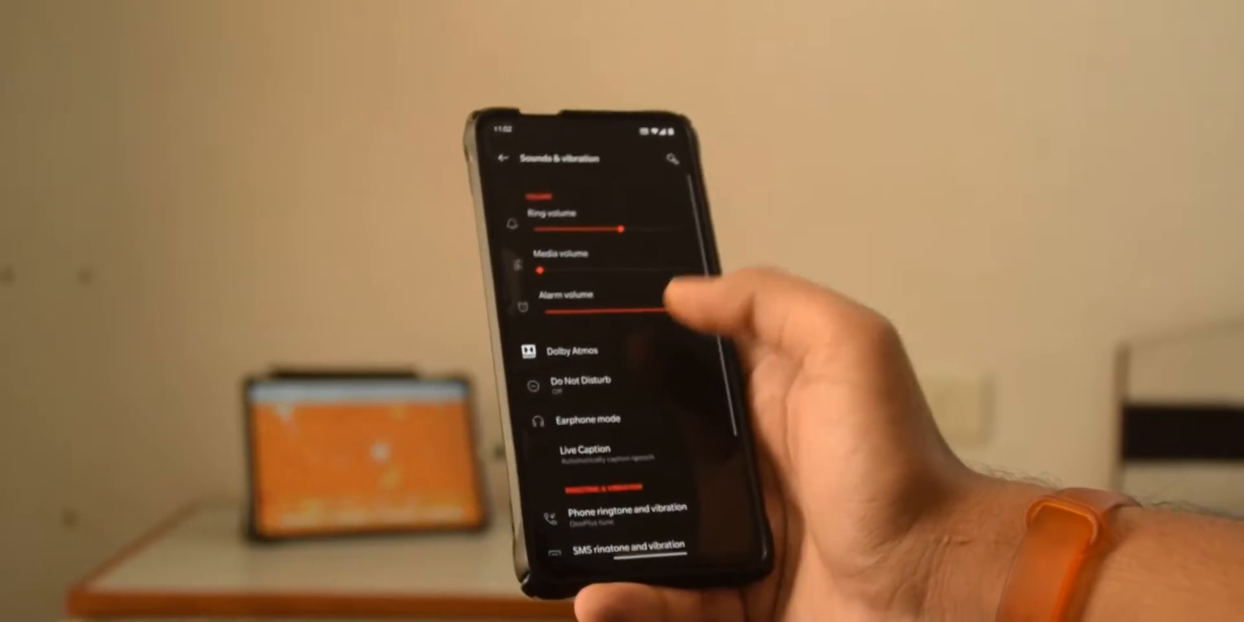
- Review Touch vibration and raise the Media volume slider in Sounds & vibration
scroll(down, 3)
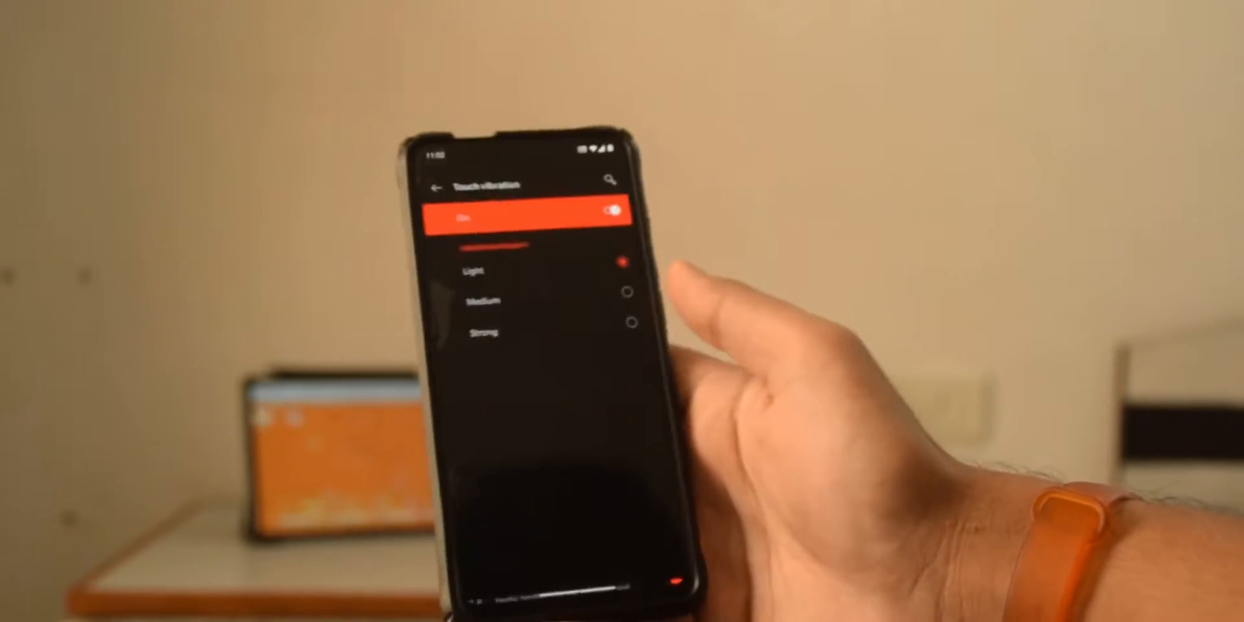
click(633, 299)
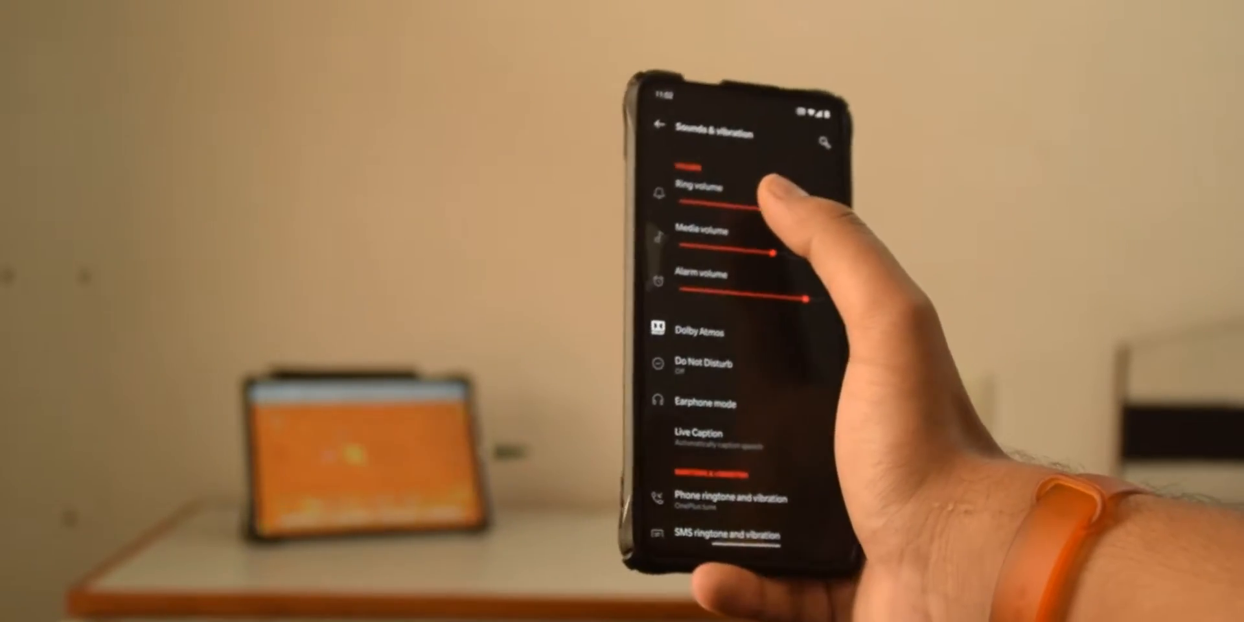
scroll(down, 3)
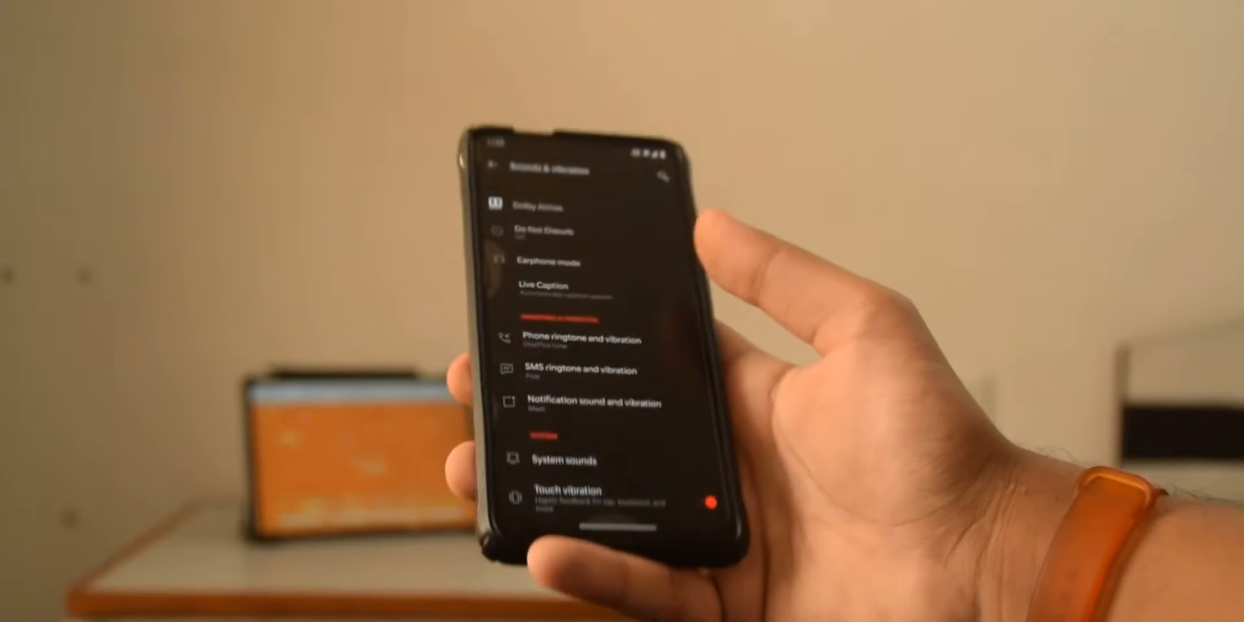
scroll(down, 3)
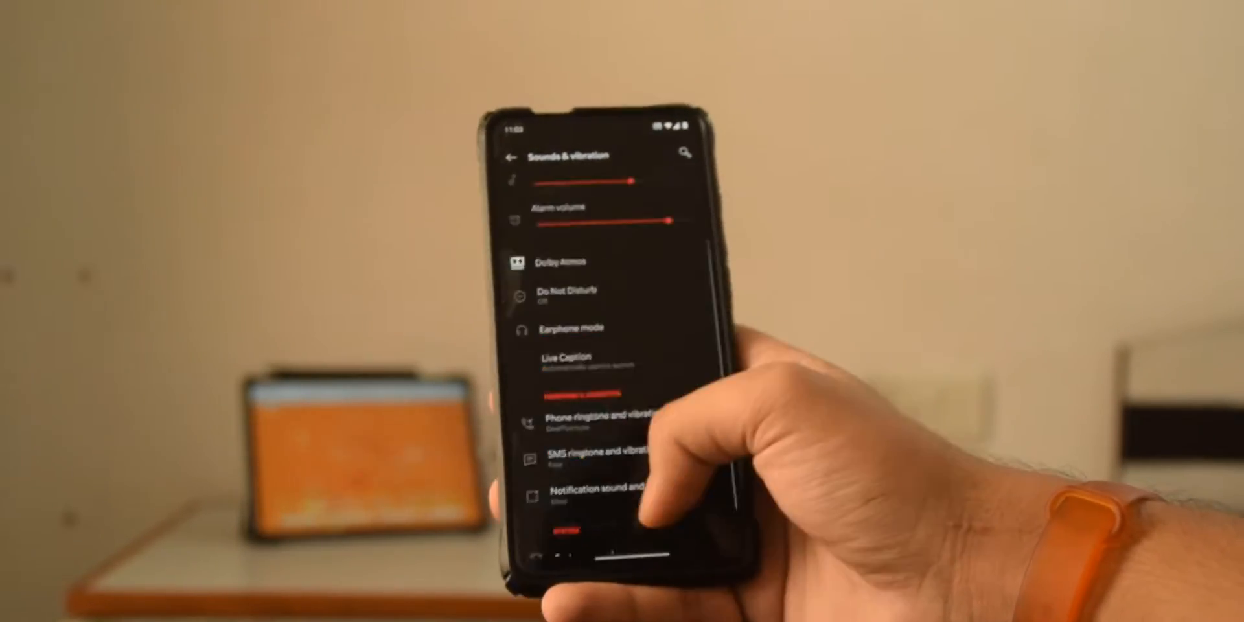
- Look at the Dolby Atmos sound modes, back out, and land on the app drawer
click(563, 263)
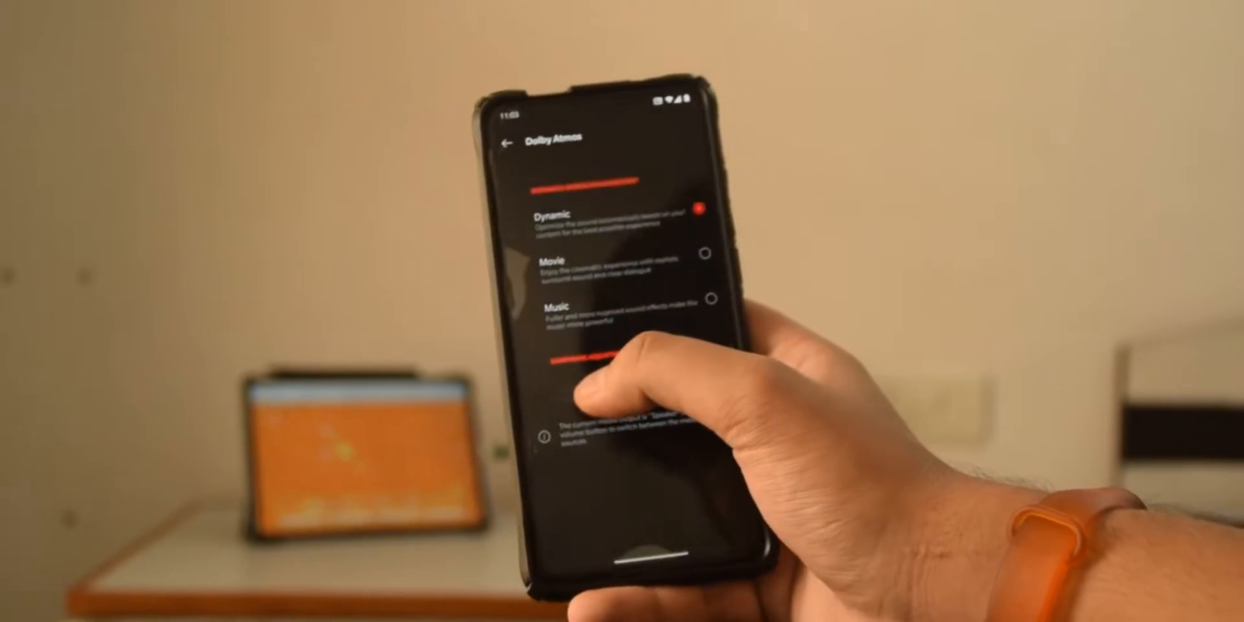
click(508, 142)
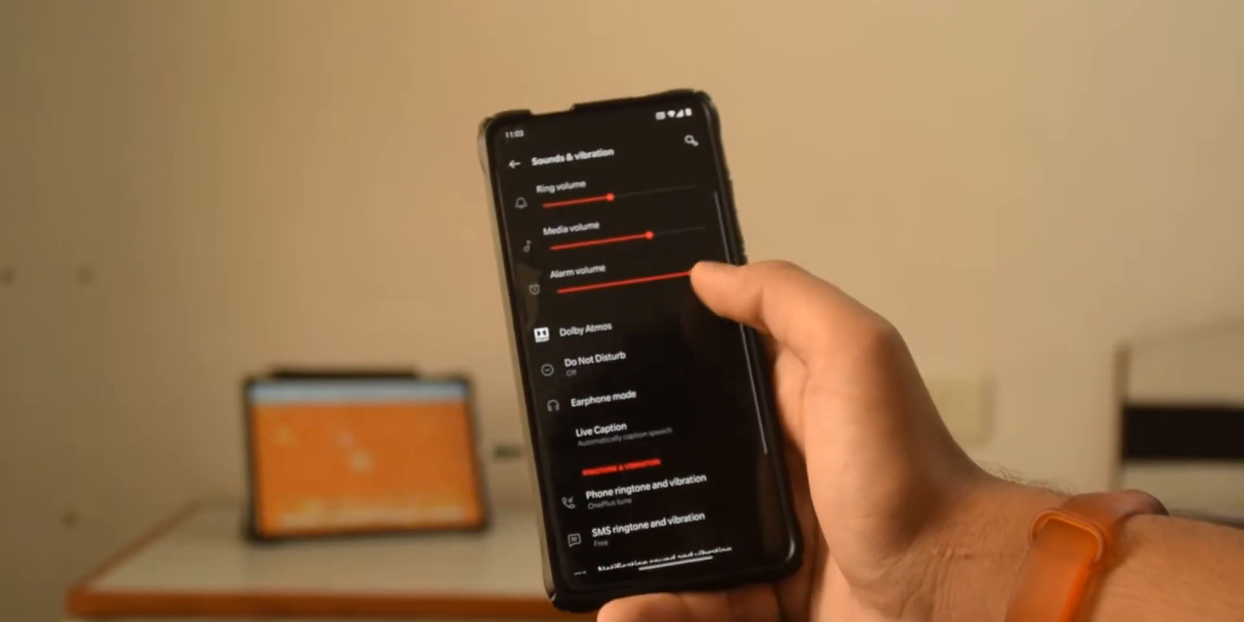
click(536, 161)
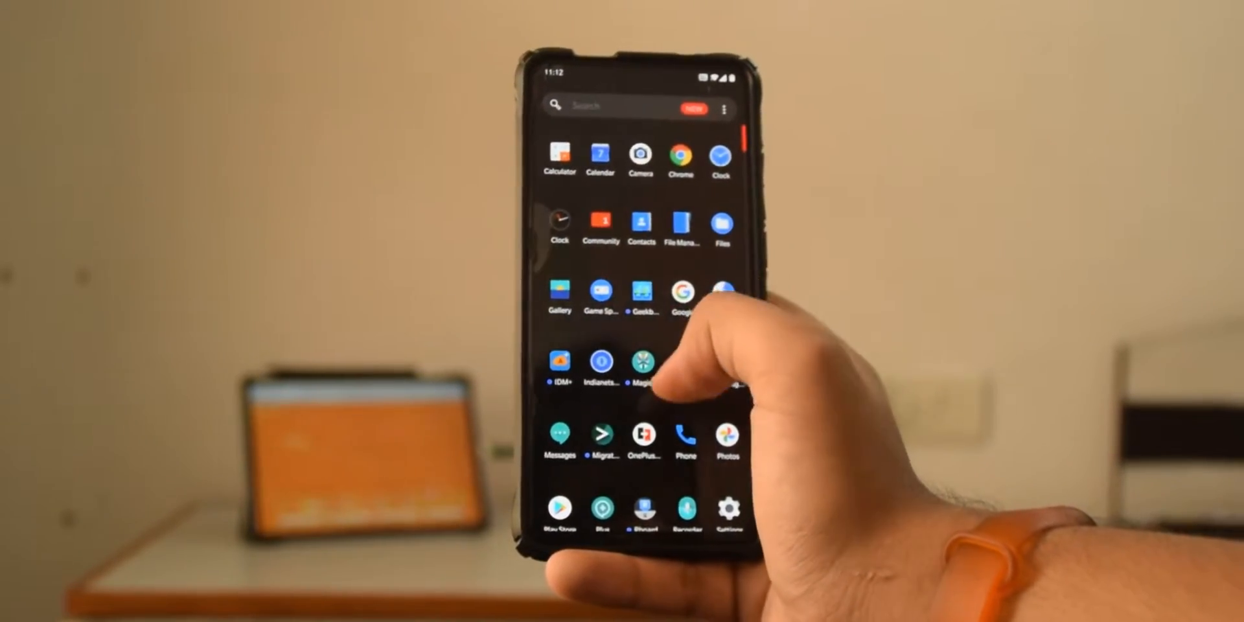
- Check Magisk Manager's 20.4 root status and scroll through its settings page
click(641, 363)
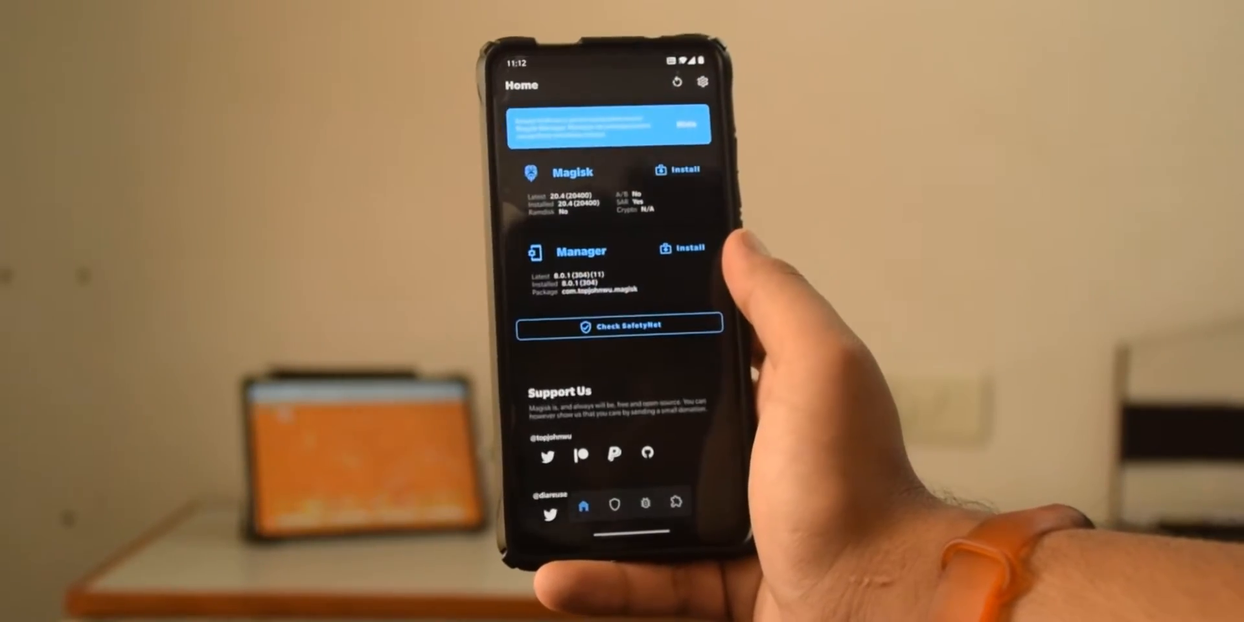
click(619, 325)
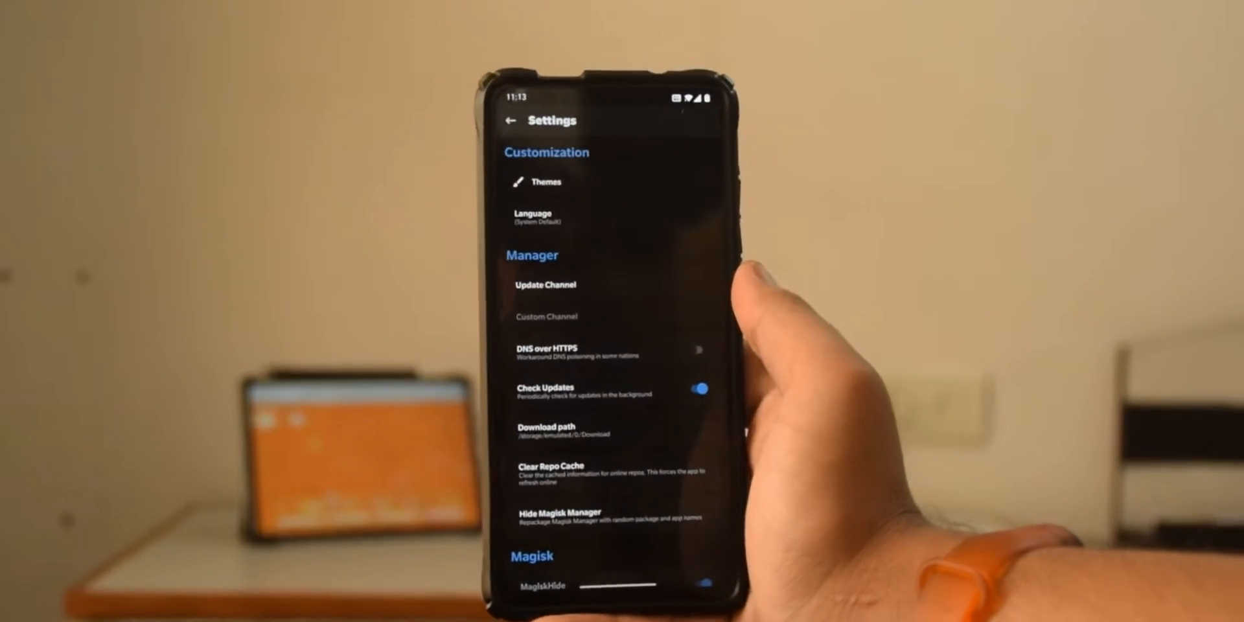
scroll(down, 3)
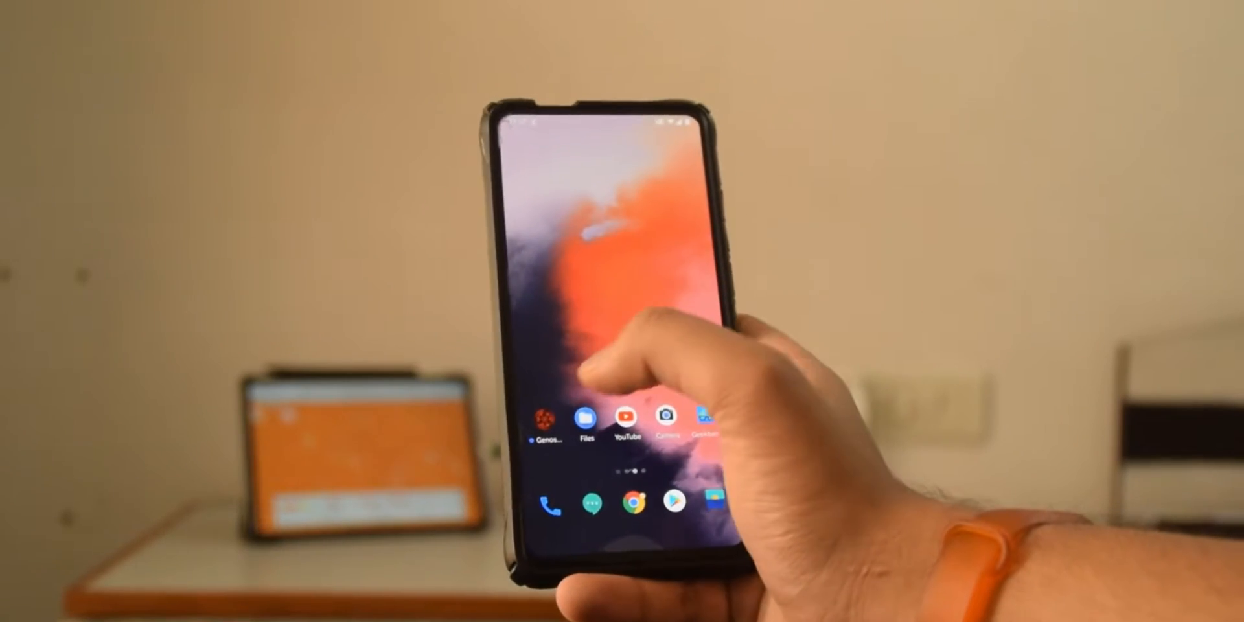
- Apply the Performance kernel profile in Genos Profile
click(546, 419)
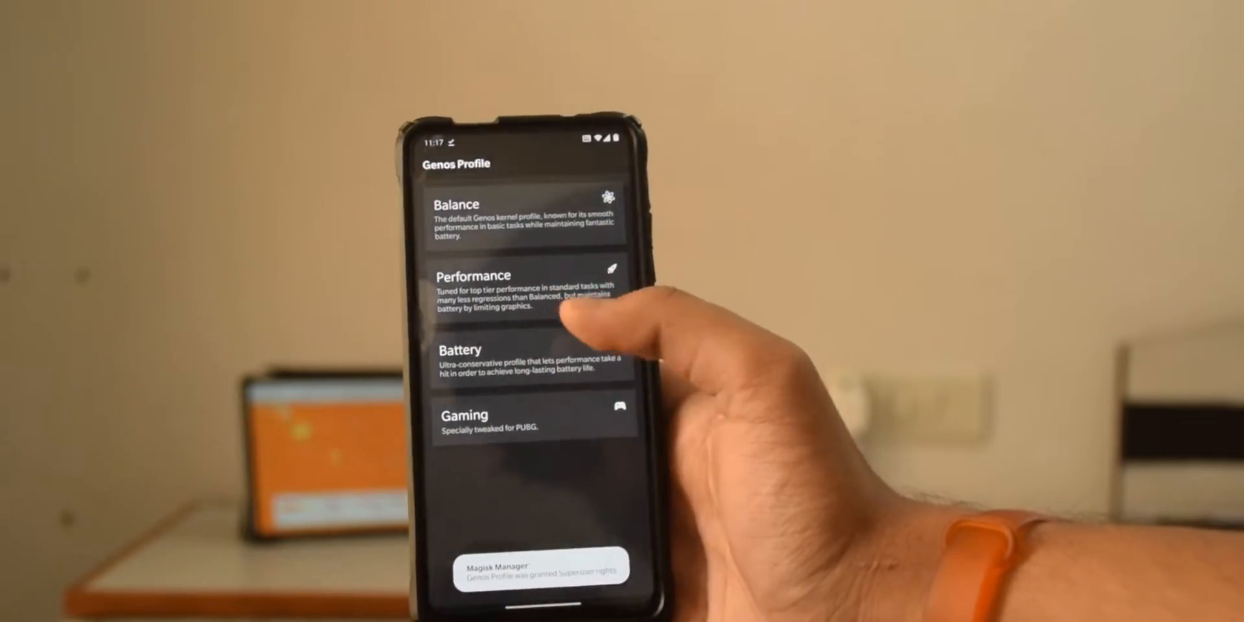
click(524, 289)
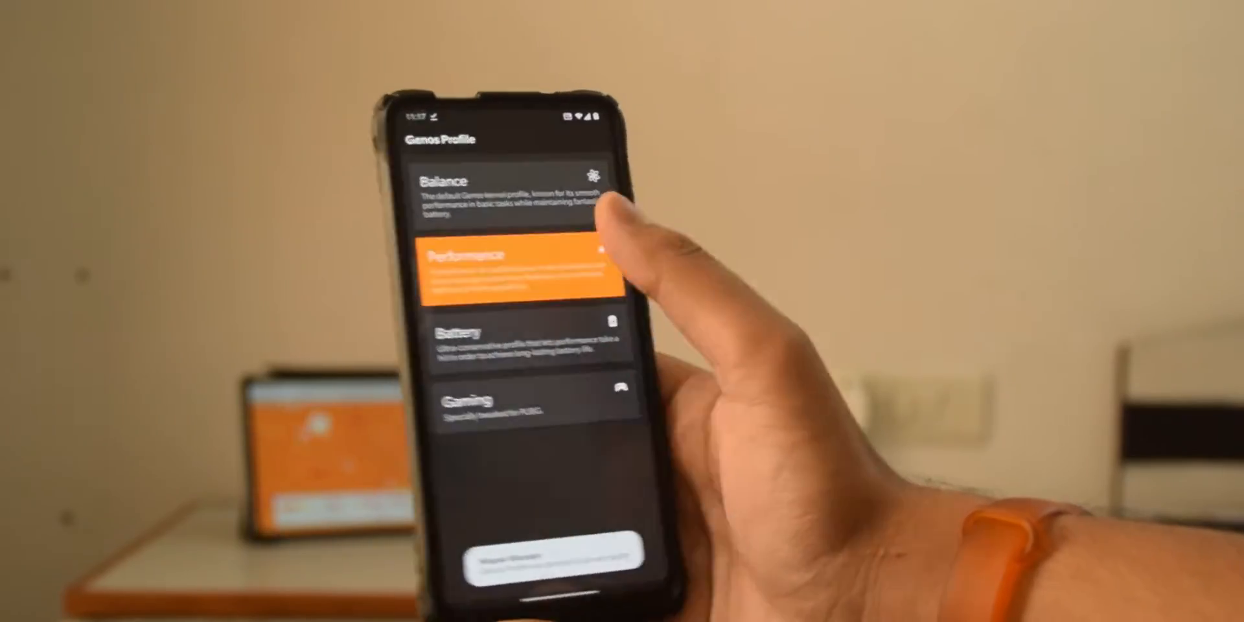
- Launch Geekbench and start the CPU benchmark (767 single-core, 2583 multi-core)
click(515, 258)
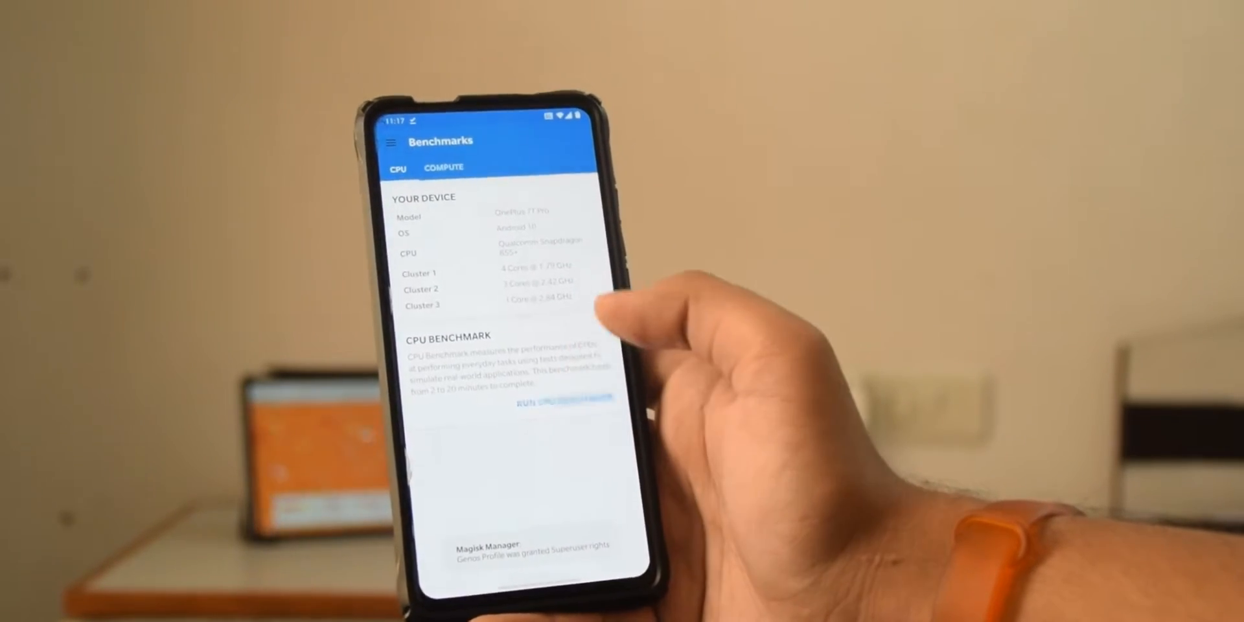
click(556, 403)
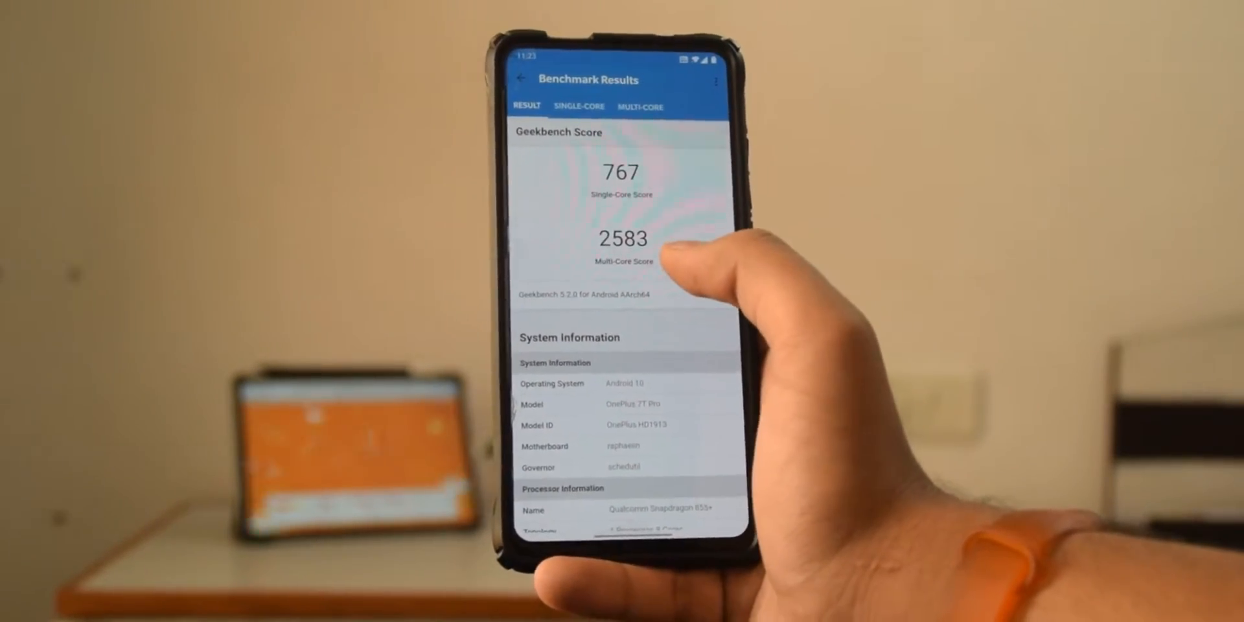
- Scroll the Benchmark Results to the Single-Core breakdown, then return to Settings
scroll(down, 3)
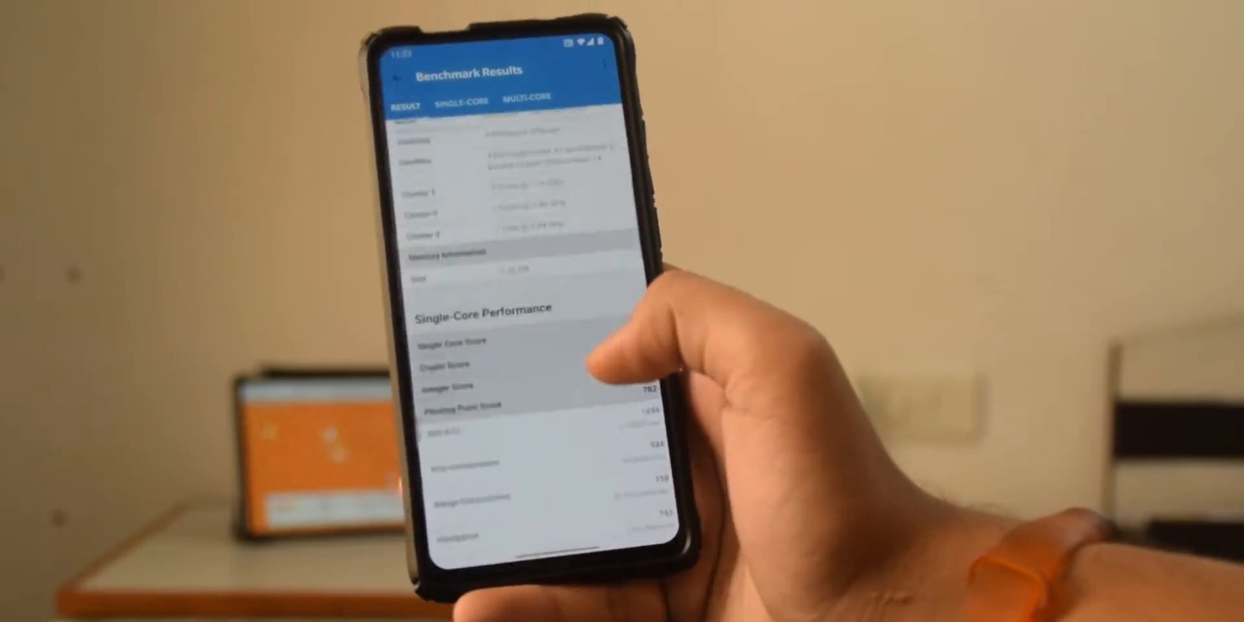
click(525, 97)
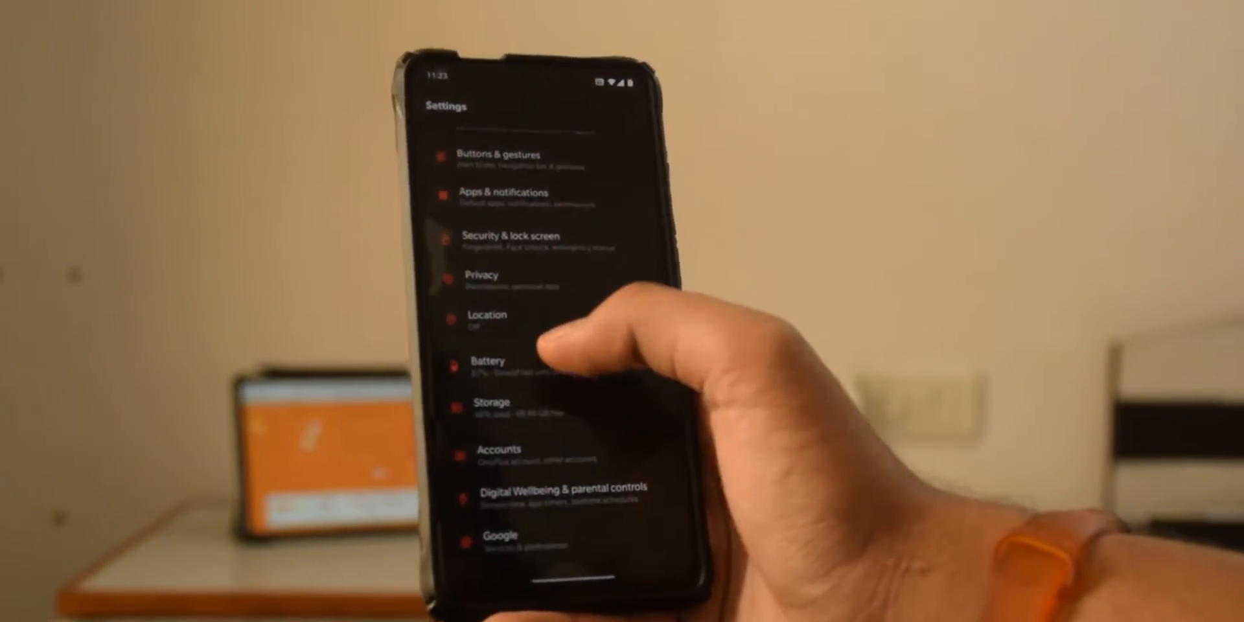
- View the Battery page at 87% charge, then go back and scroll the main Settings list
click(488, 366)
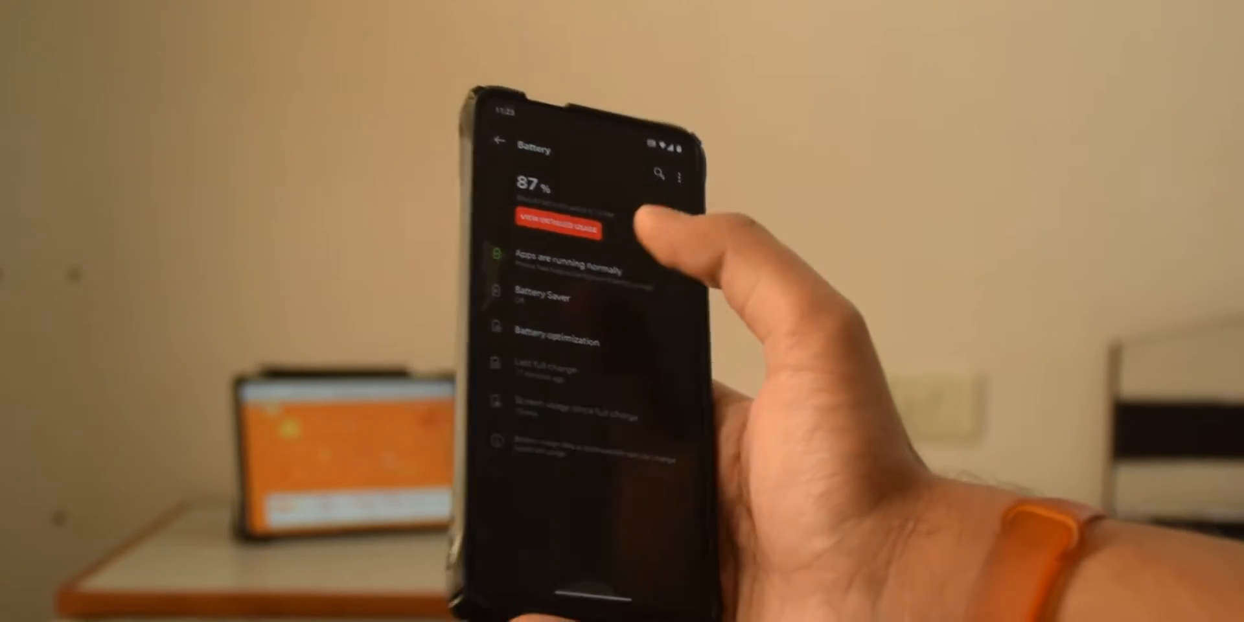
click(568, 223)
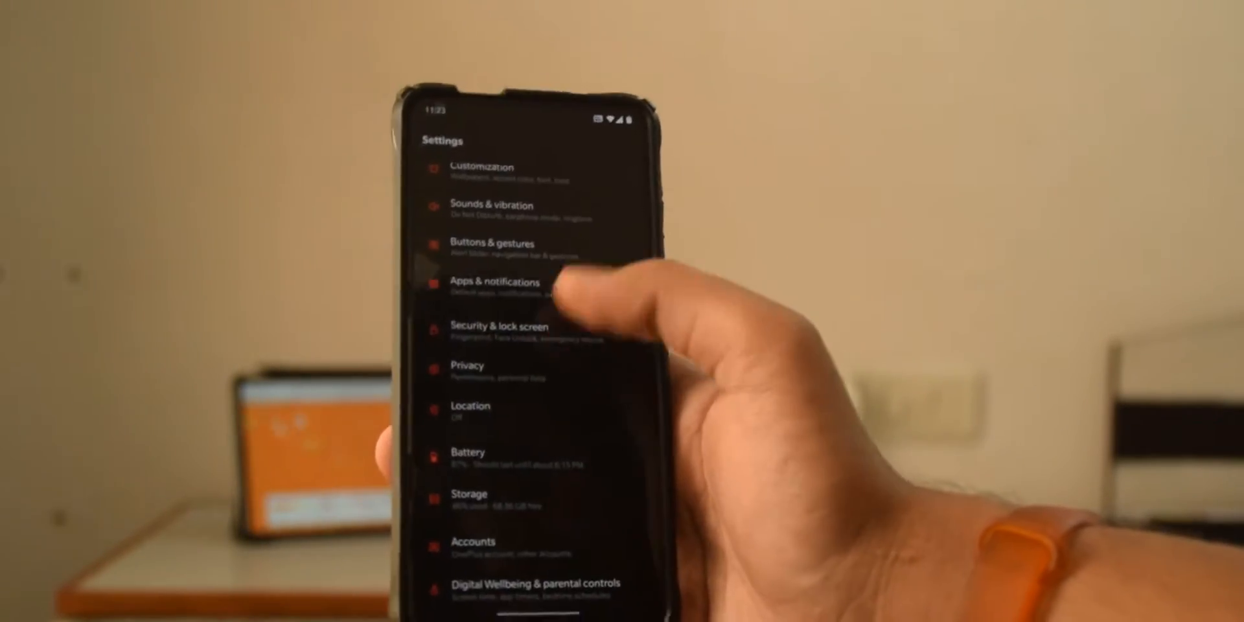
scroll(down, 3)
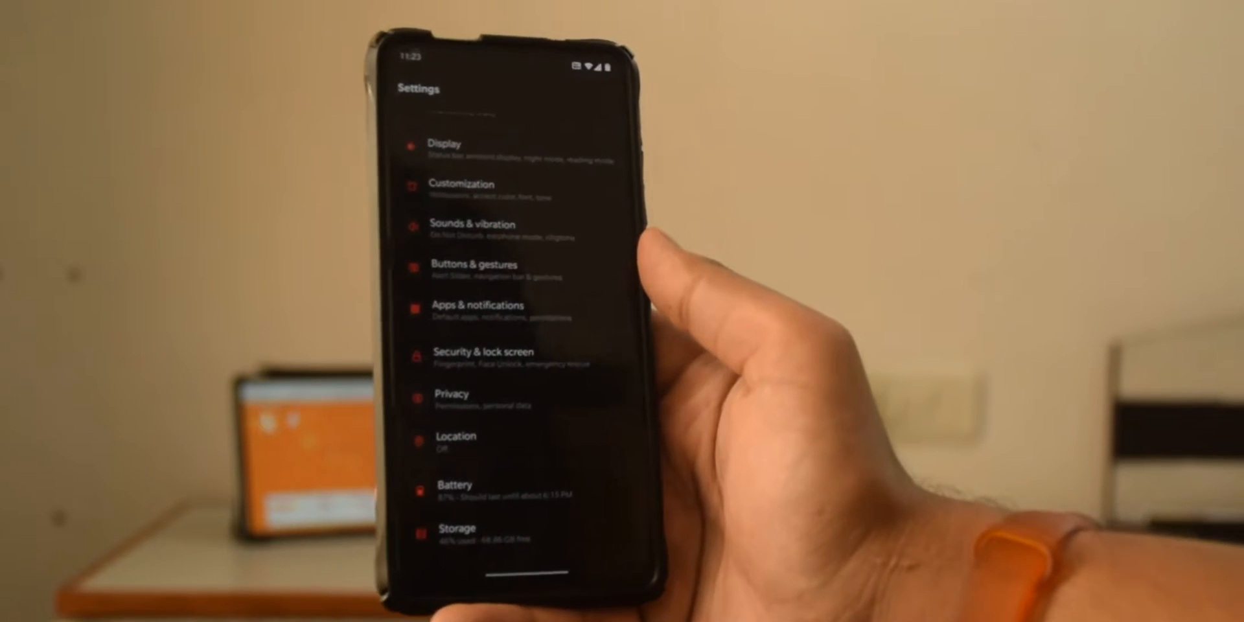
scroll(down, 3)
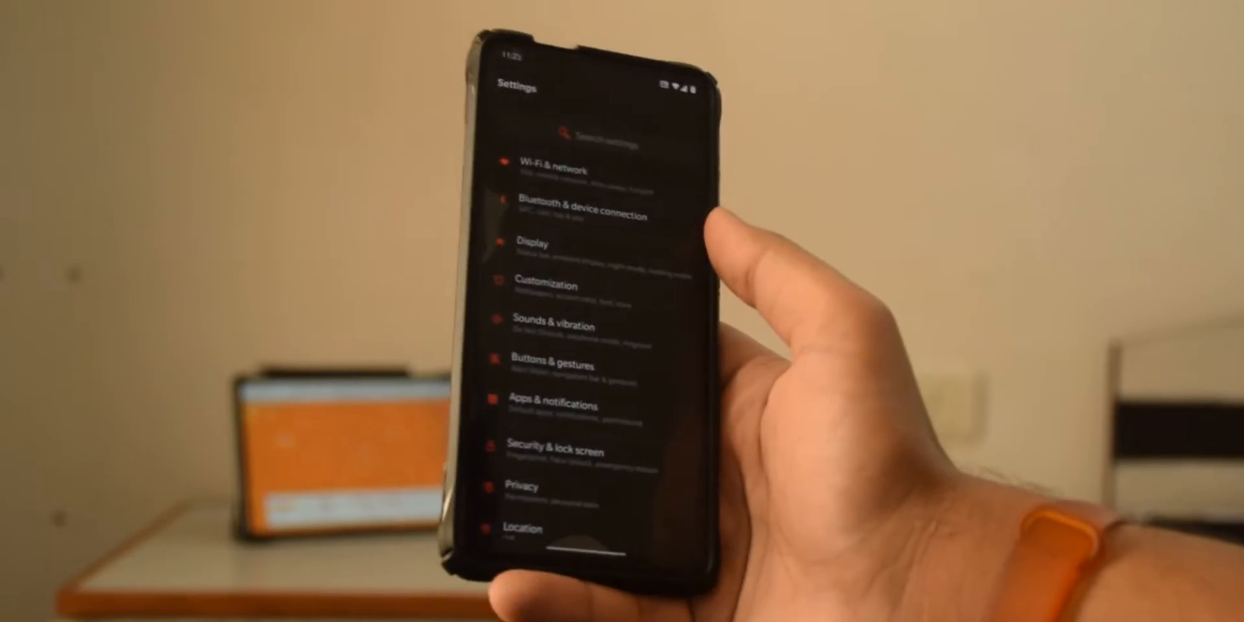
- Browse the Bluetooth & device connection page in OxygenOS Settings
click(578, 208)
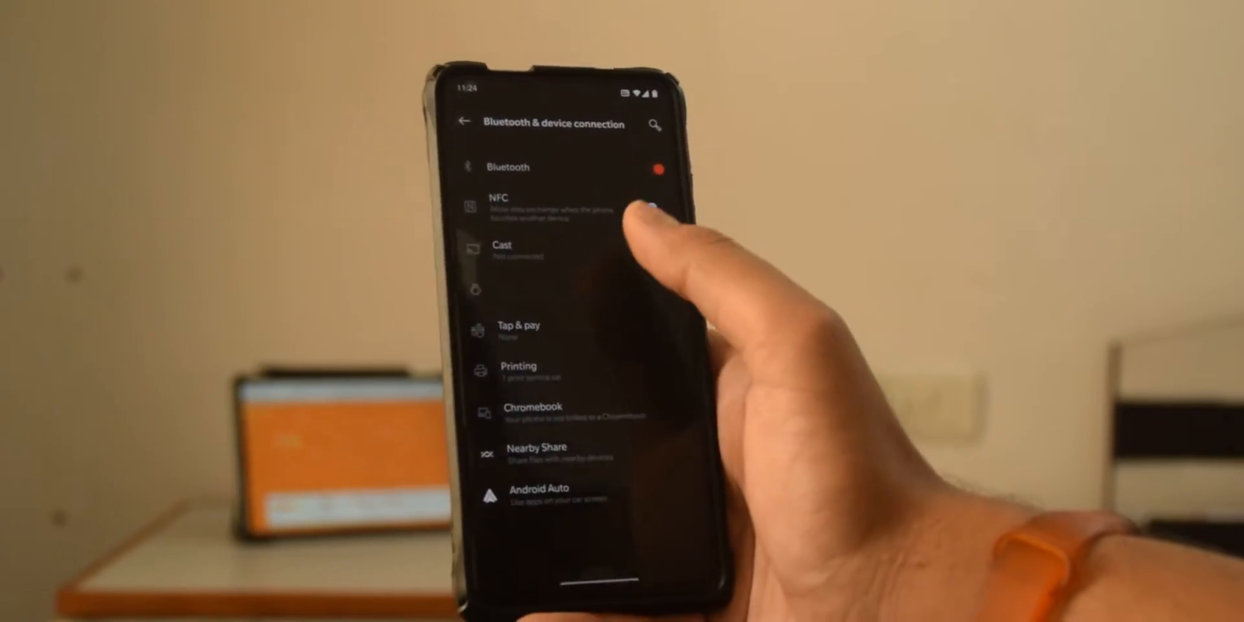
click(507, 167)
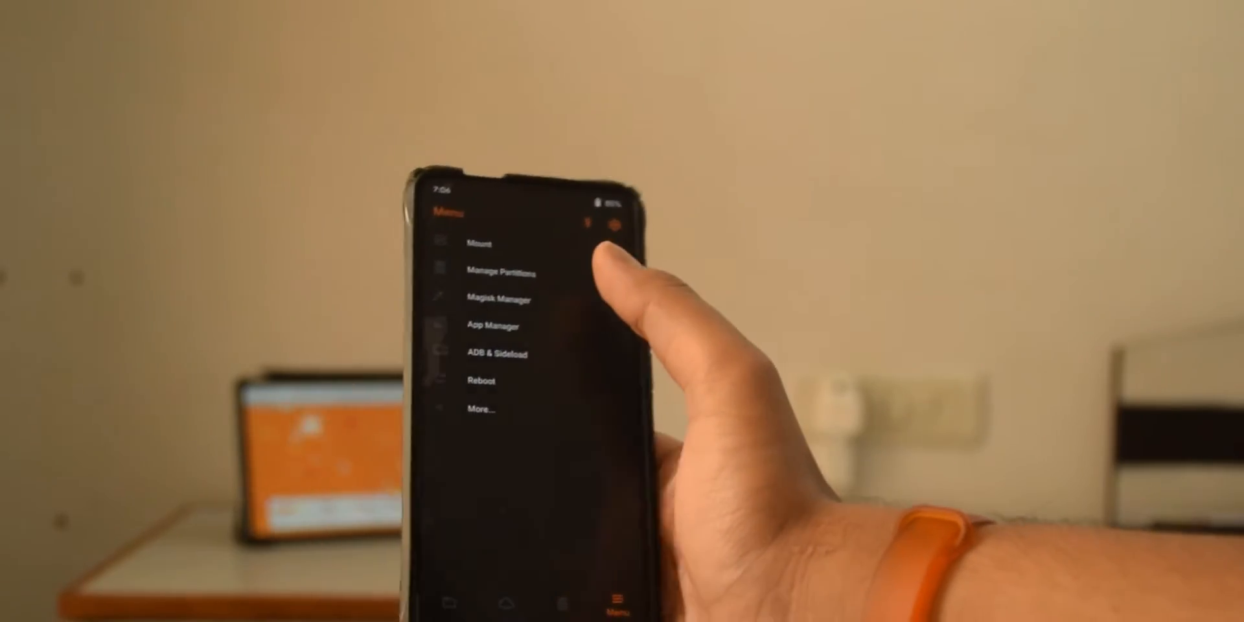
- Browse the OrangeFox file manager up to the top-level sdcard folder with the zips
click(501, 273)
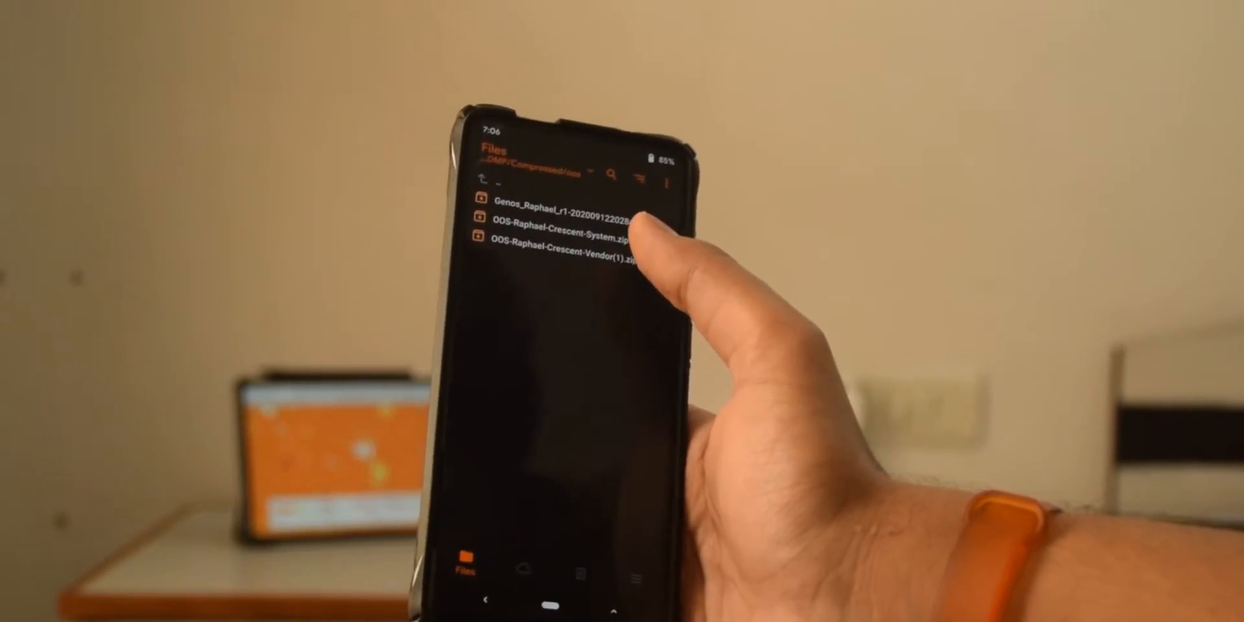
click(556, 261)
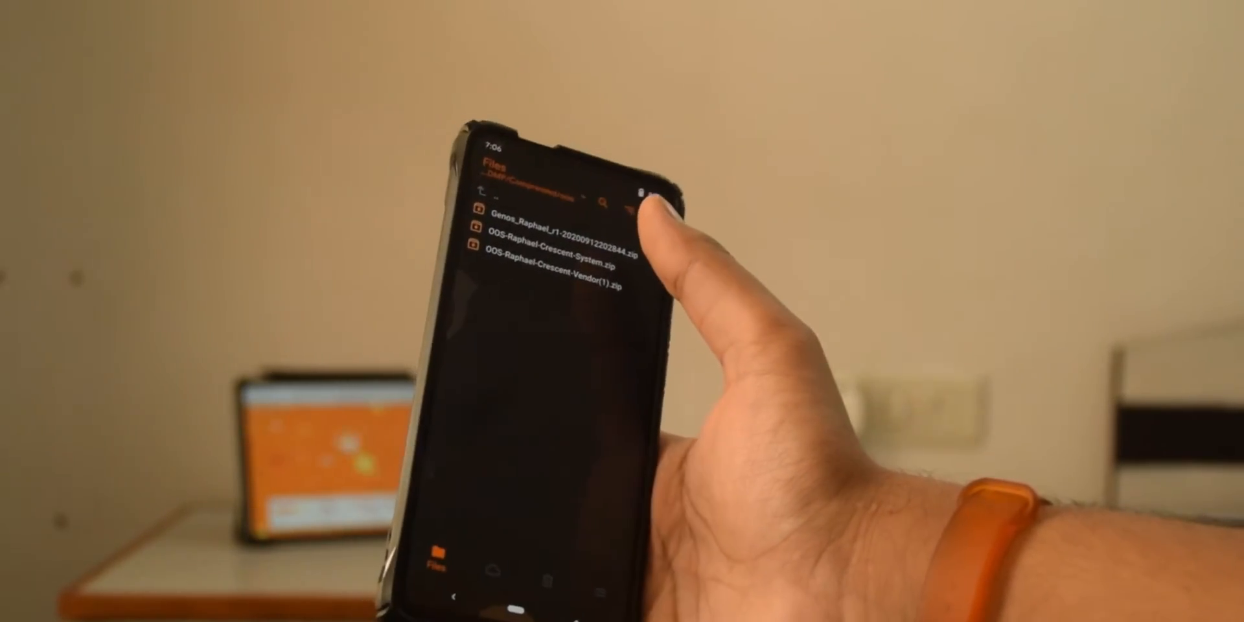
click(547, 216)
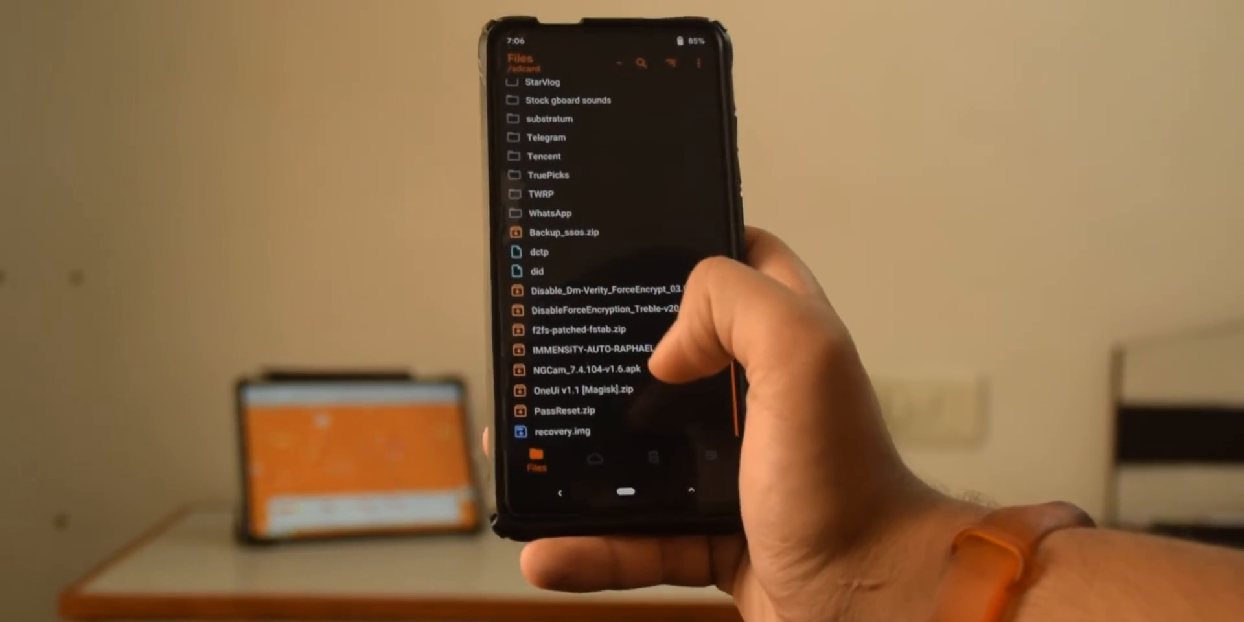
- Reboot the phone from OrangeFox into the normal Android system
click(564, 411)
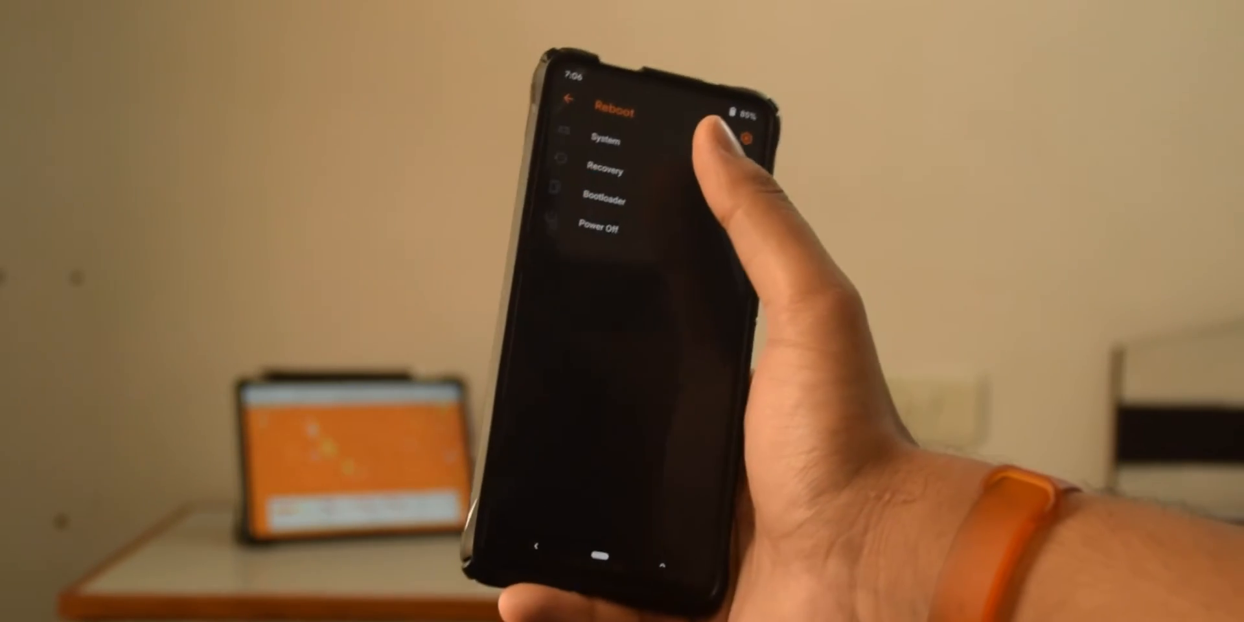
click(605, 142)
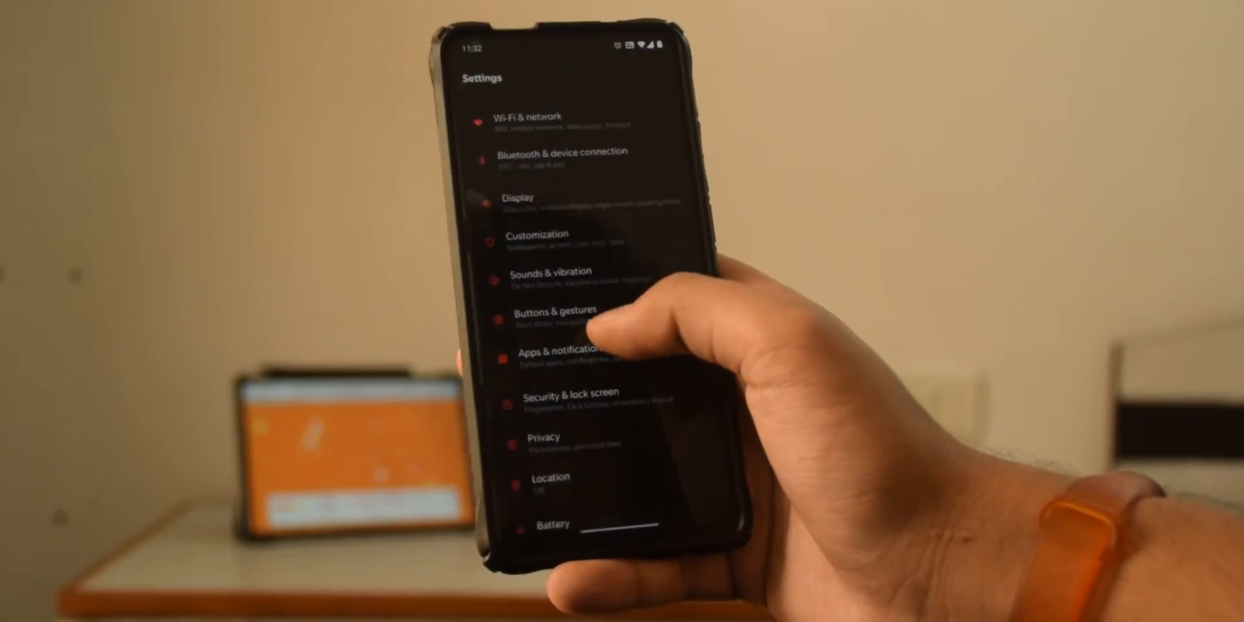
- Scroll the OxygenOS Settings list down to apps, security, battery and accounts
scroll(down, 3)
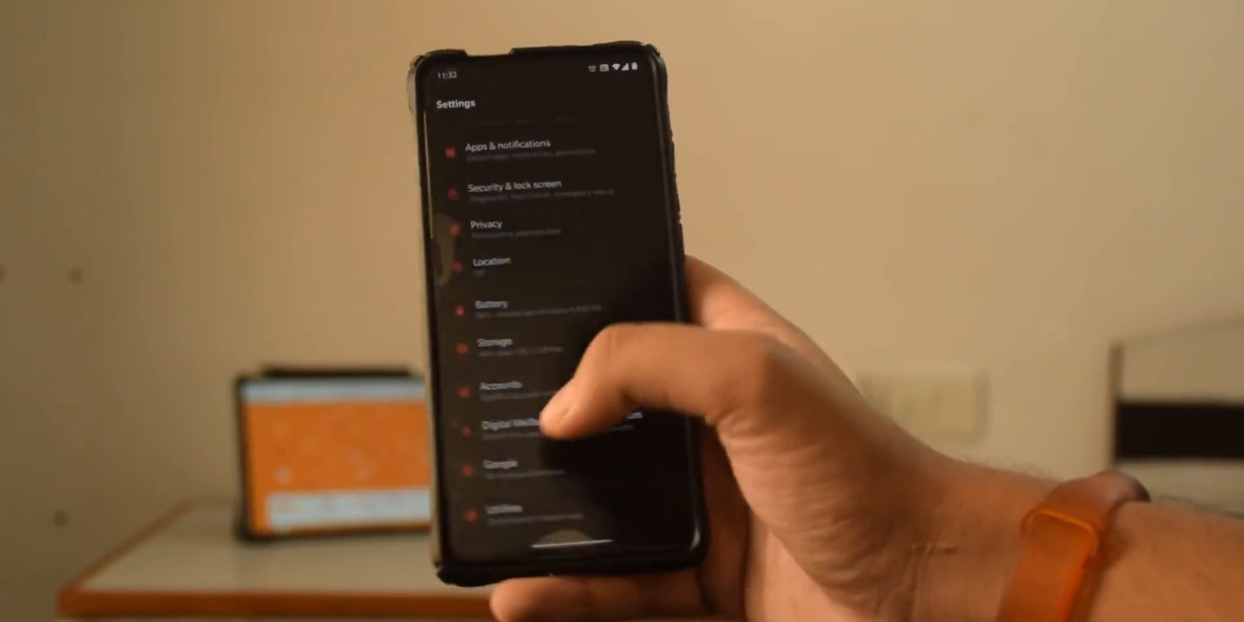